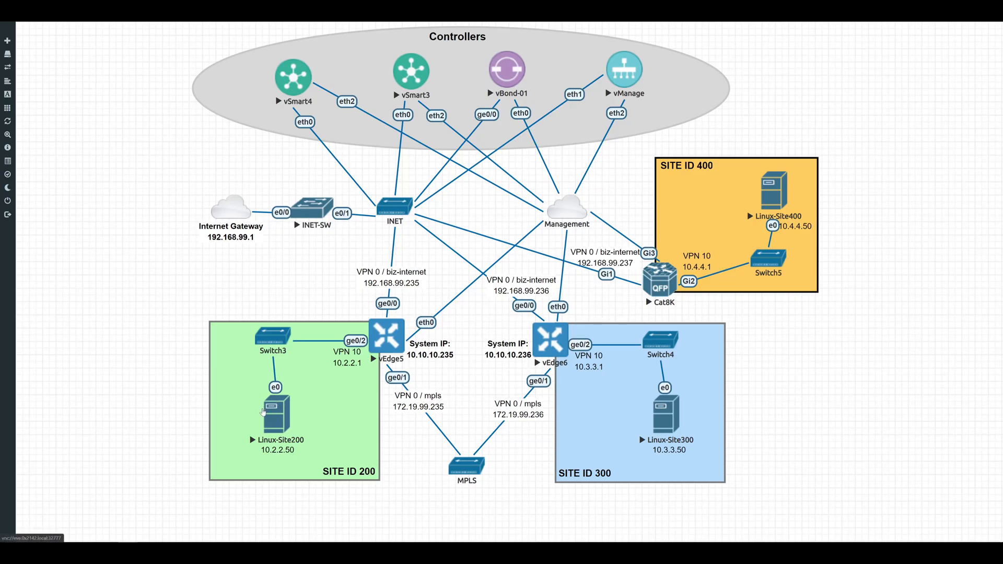
mouse_move(252, 407)
type("en")
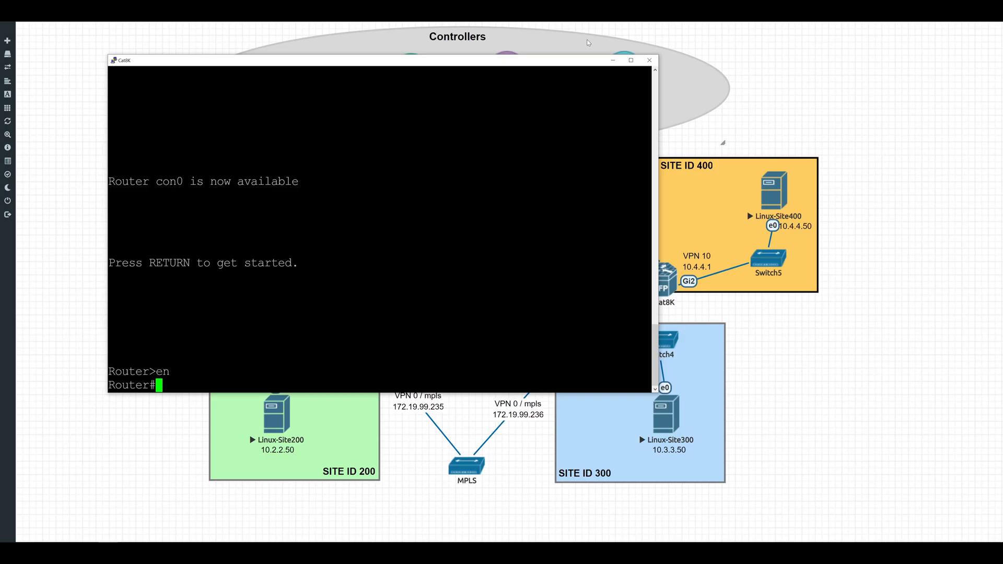
- Check the router's software version, then enable controller mode and log back in after reload
type("sh versiuc")
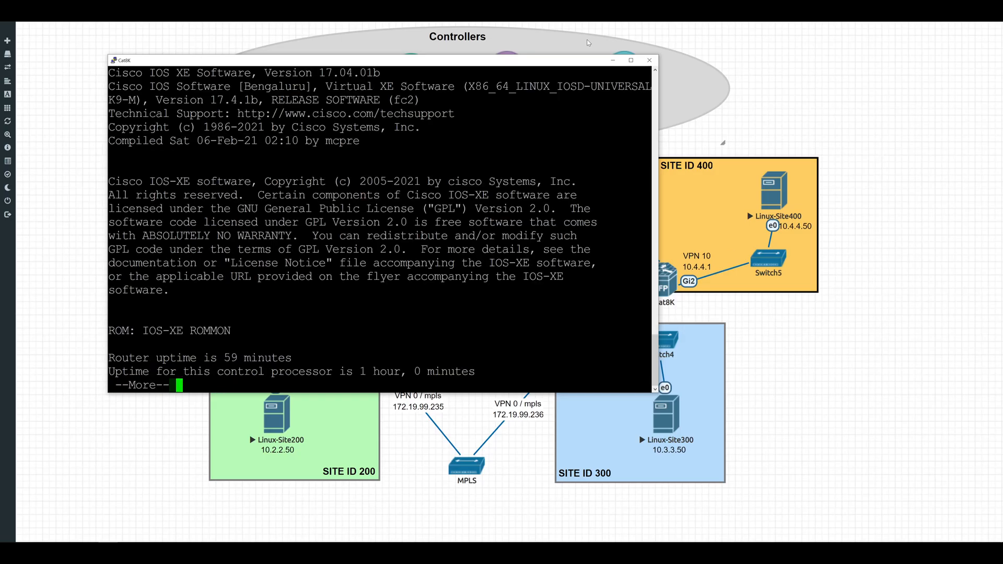
key("space")
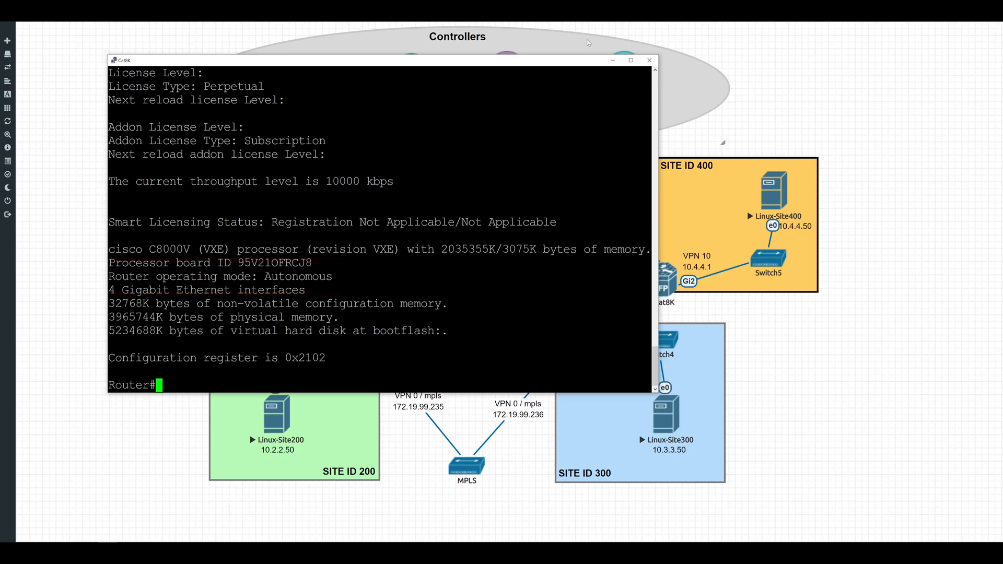
type("controll")
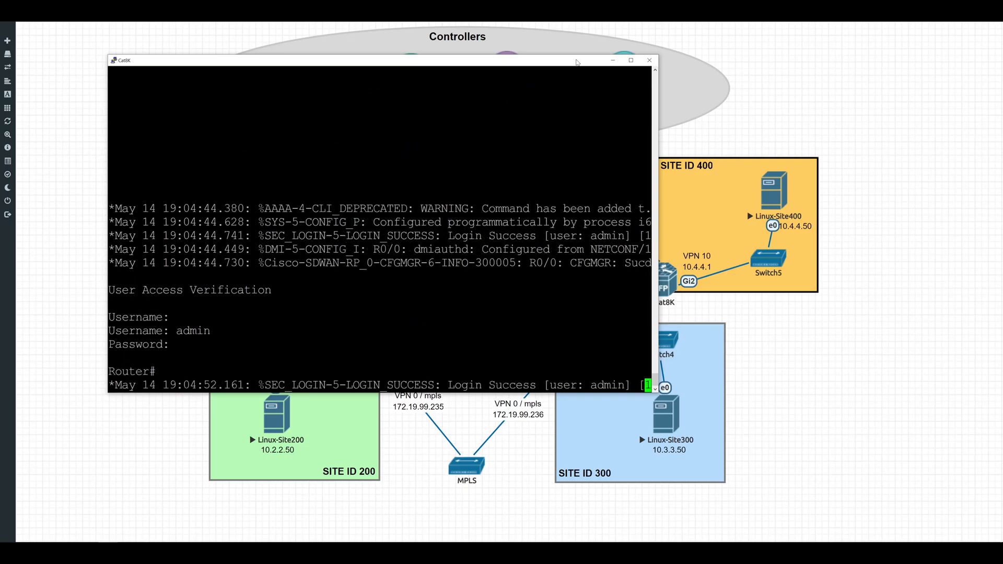
- Verify Controller-Managed operating mode with show version and open a config-transaction session
type("show vers")
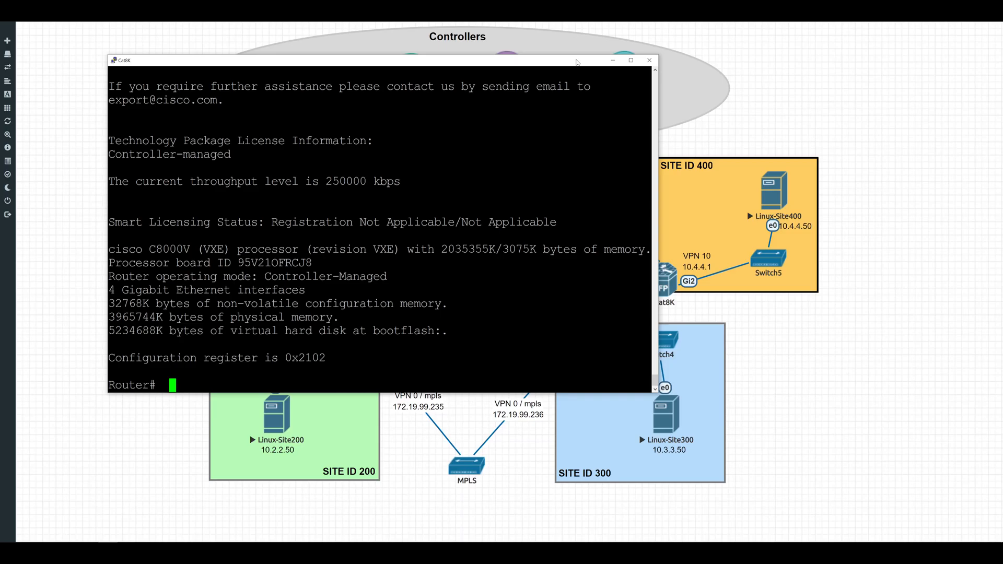
type("config-transaction")
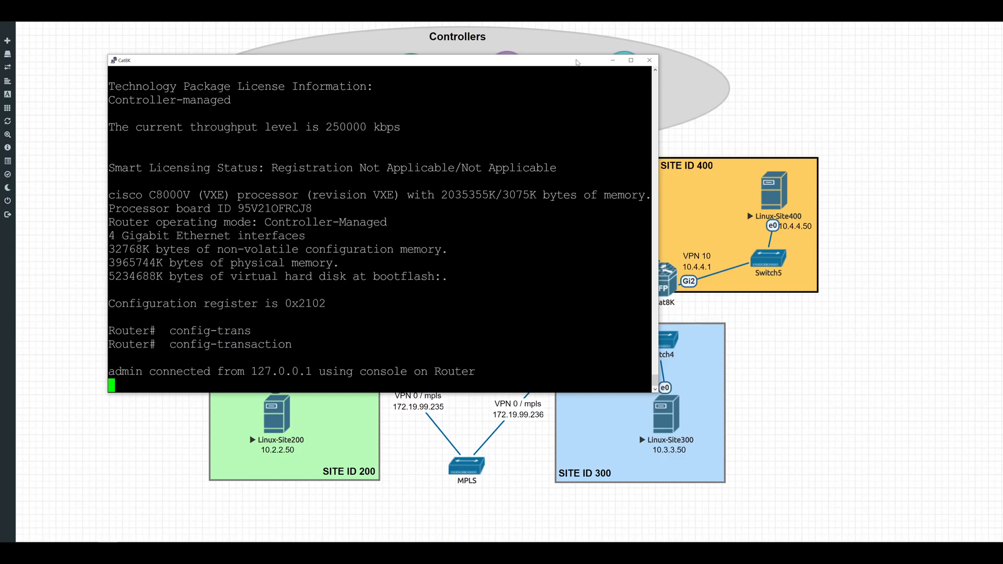
- Set the router hostname to Cat8k-Site400
key("Enter")
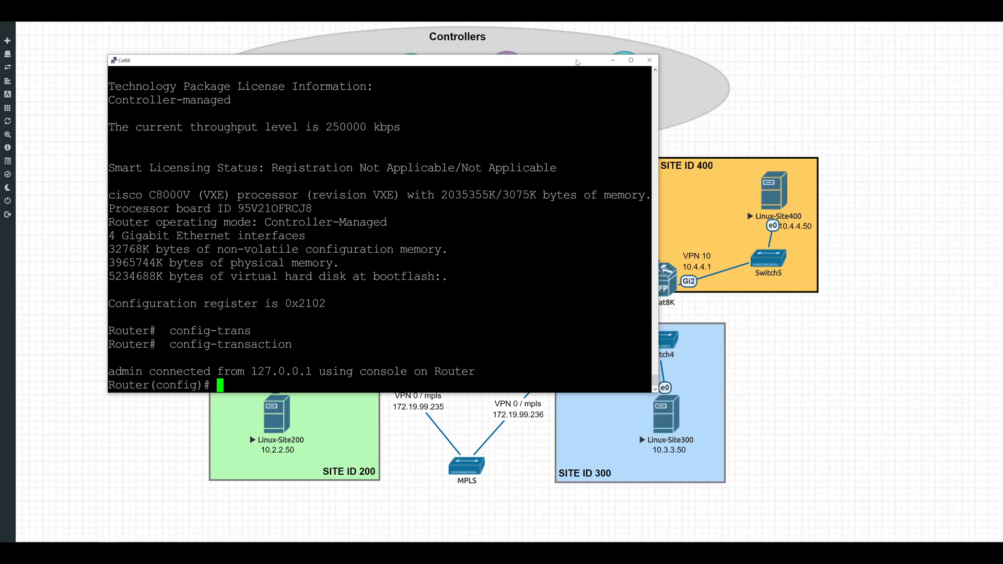
type("hostname")
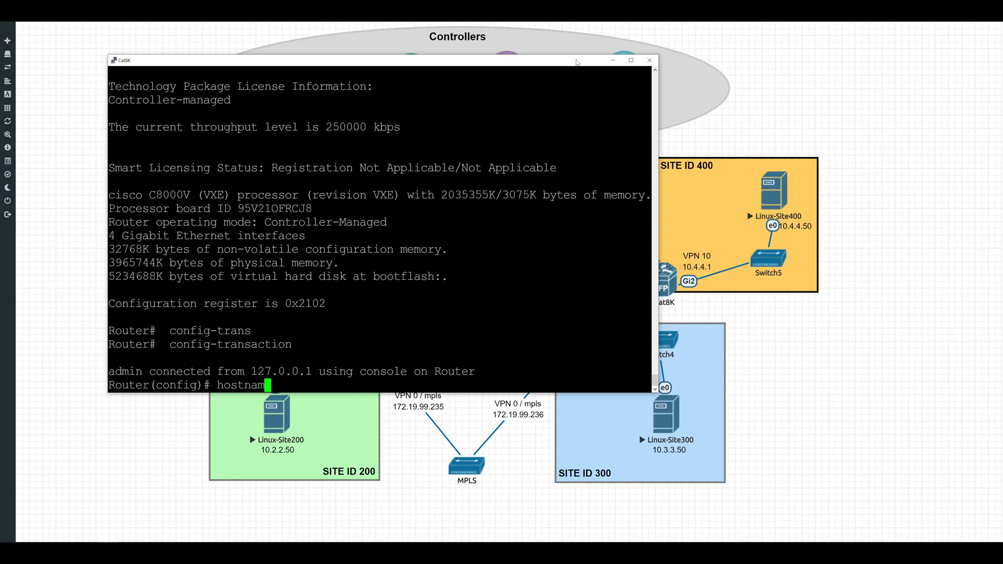
type("Cat8k")
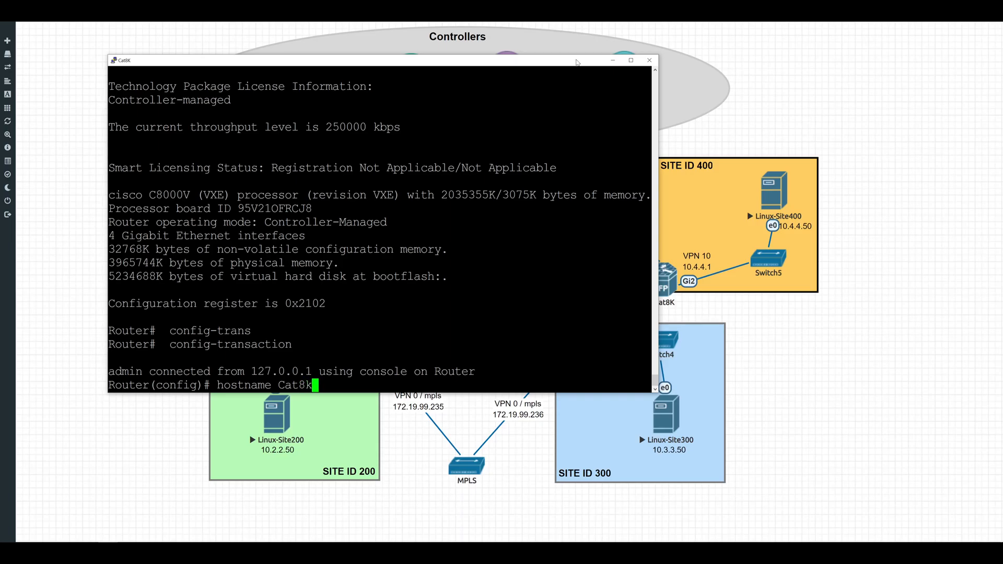
type("-Site400")
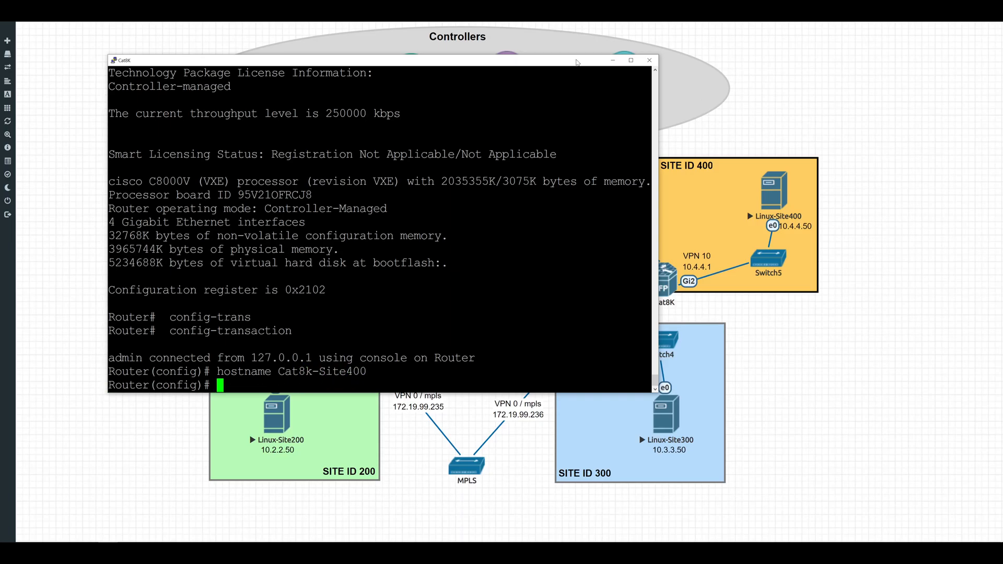
- Under system, set organization name, site ID 400, system IP 10.10.10.237, vBond 192.168.99.241, and commit
type("system")
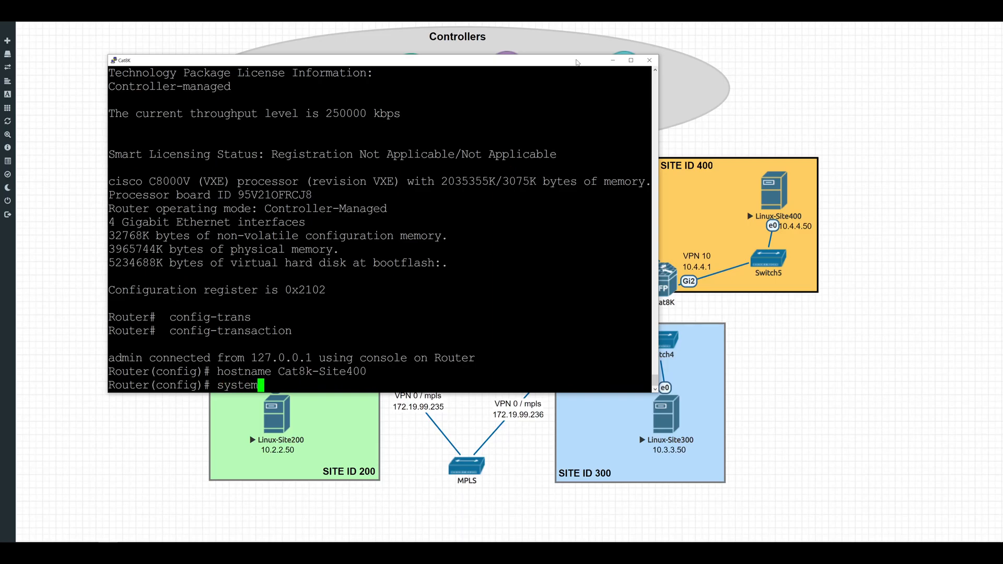
key("enter")
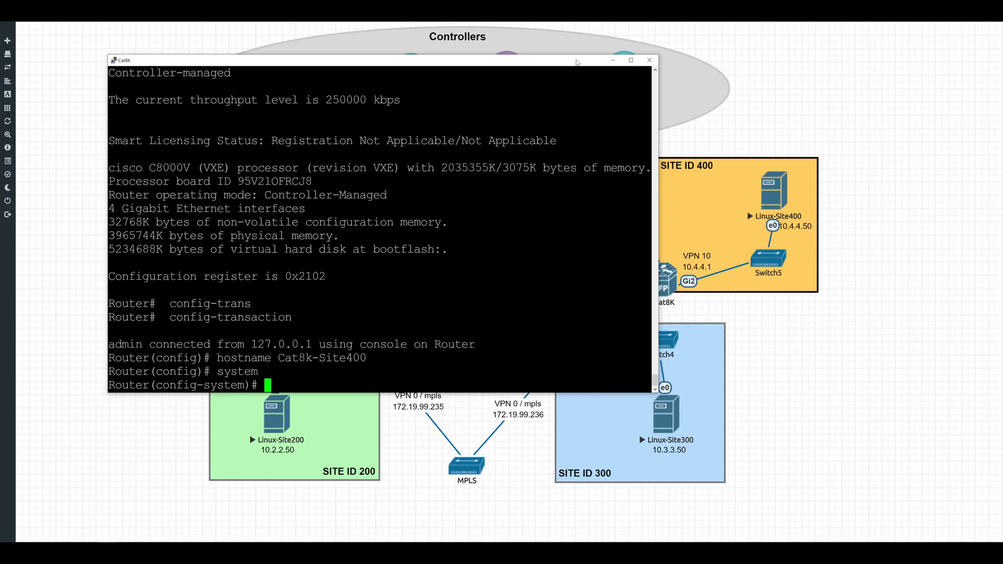
type("org")
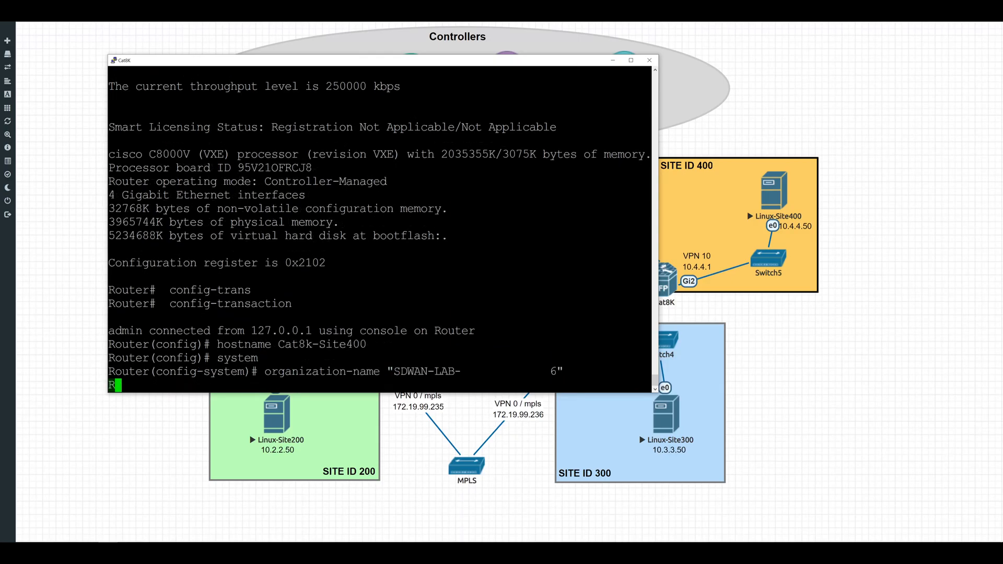
type("site-id 400")
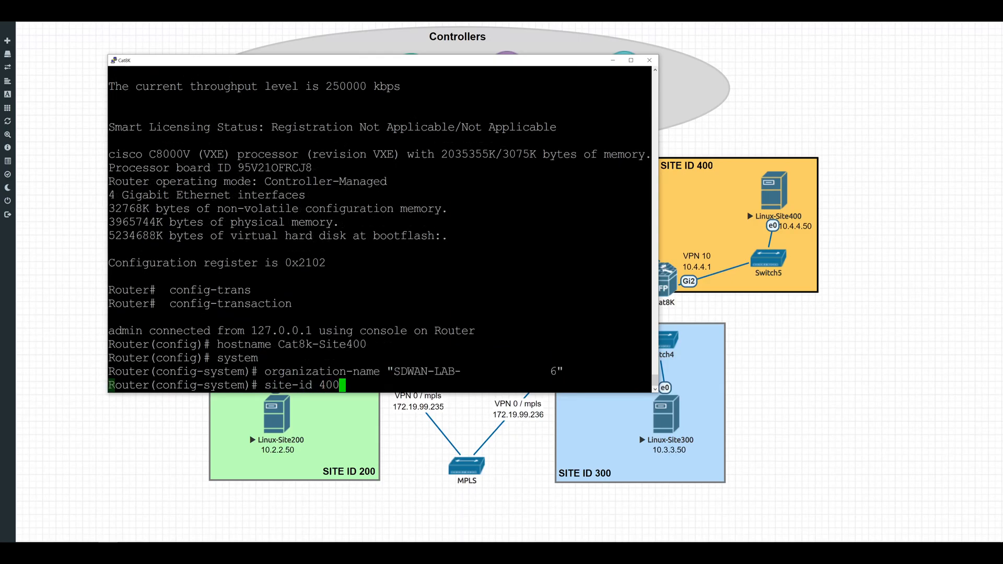
type("system-ip")
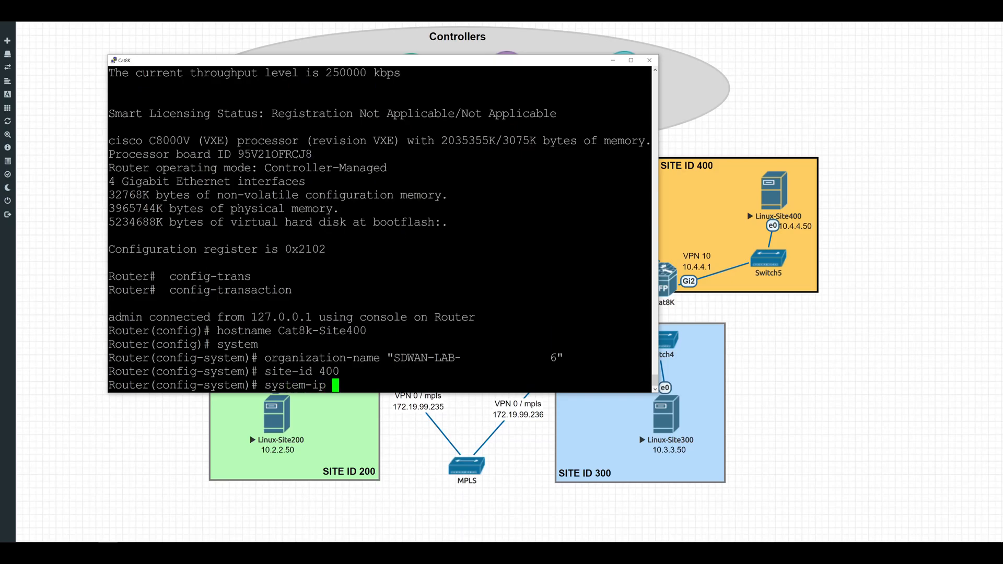
type("10.10.10.237")
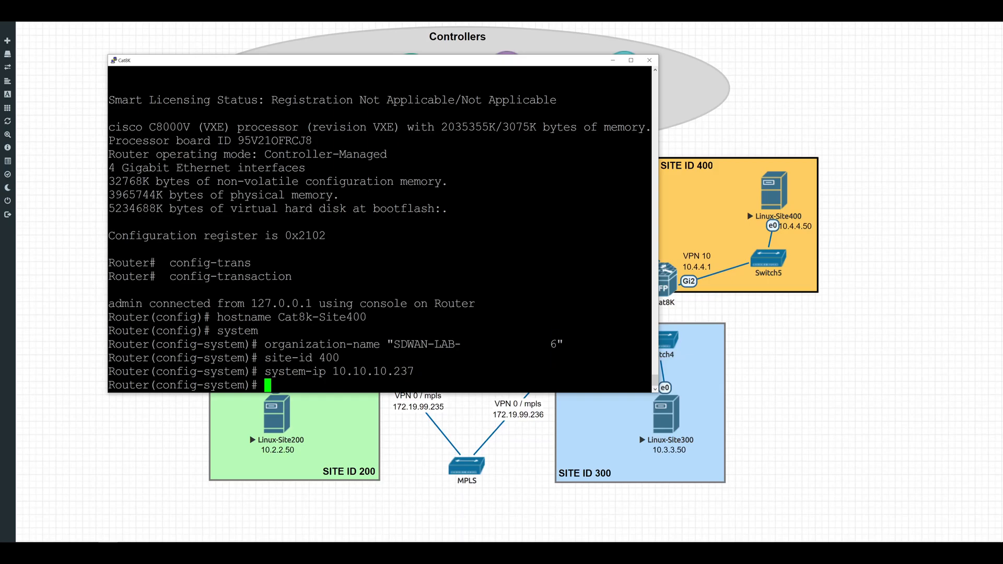
type("vbond")
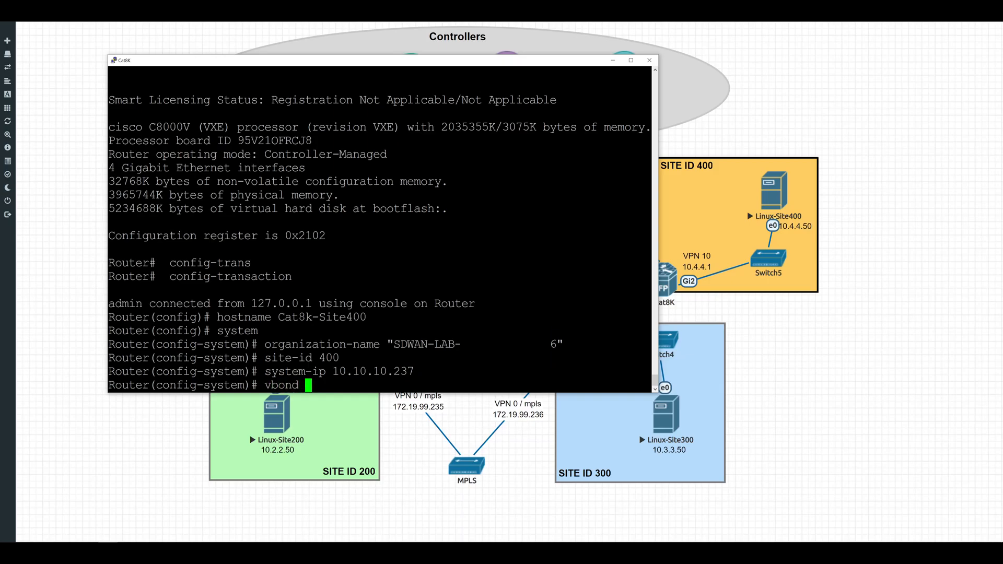
type("192.168.99.241")
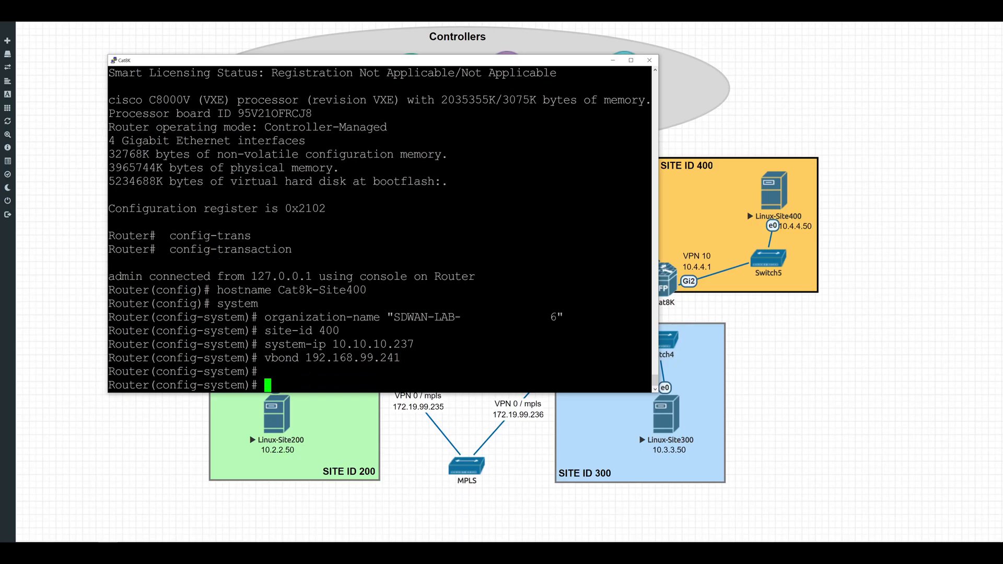
type("commit")
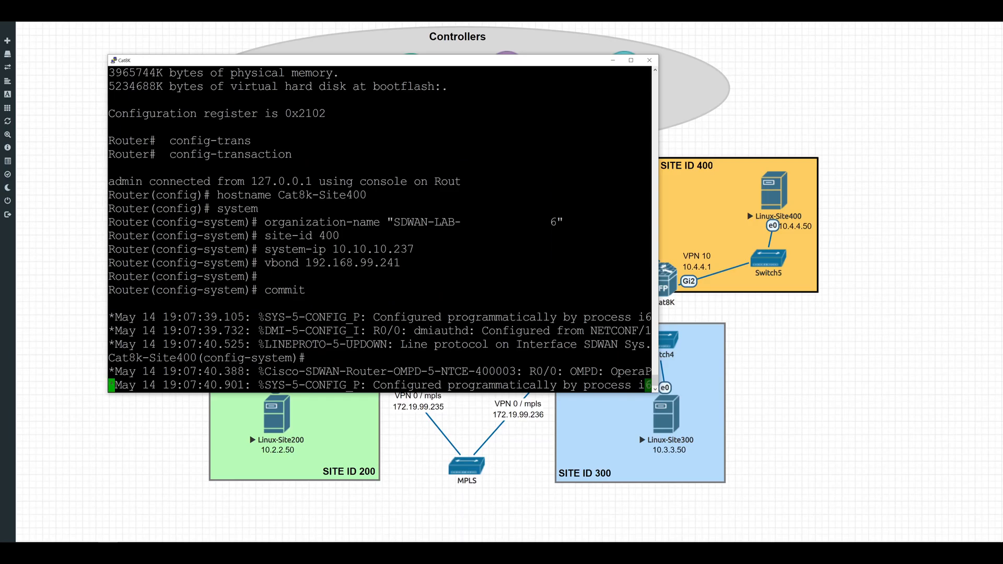
- Assign the interface address 192.168.99.237 255.255.255.0 and bring it up with no shut
type("exit")
type("interface GigabitEthernet 1")
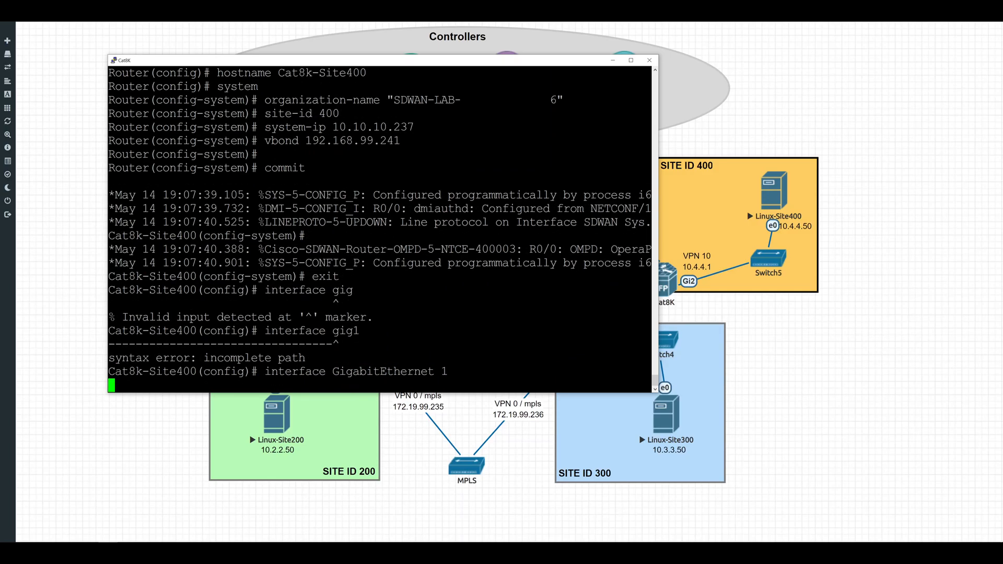
type("ip address 1")
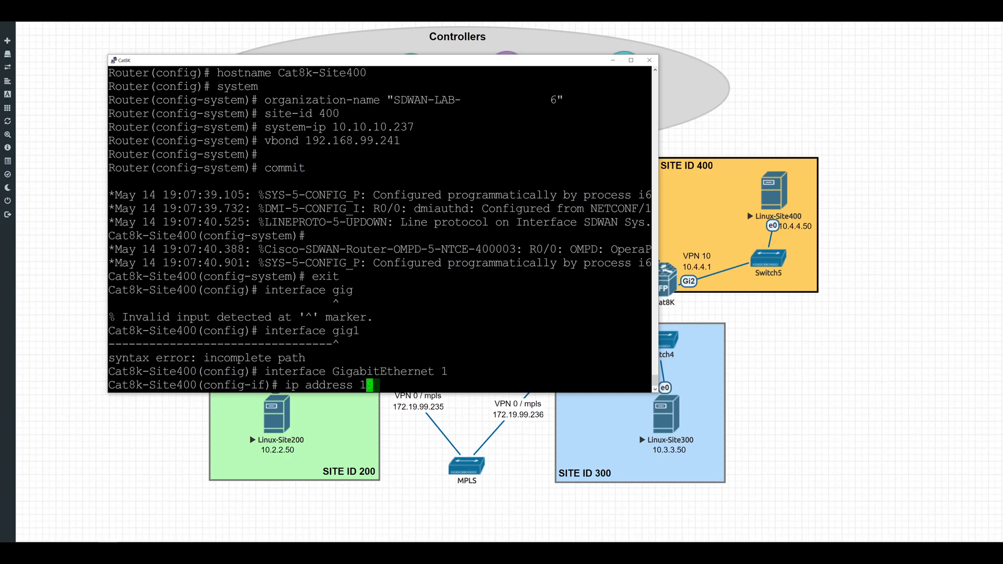
type("92.168.")
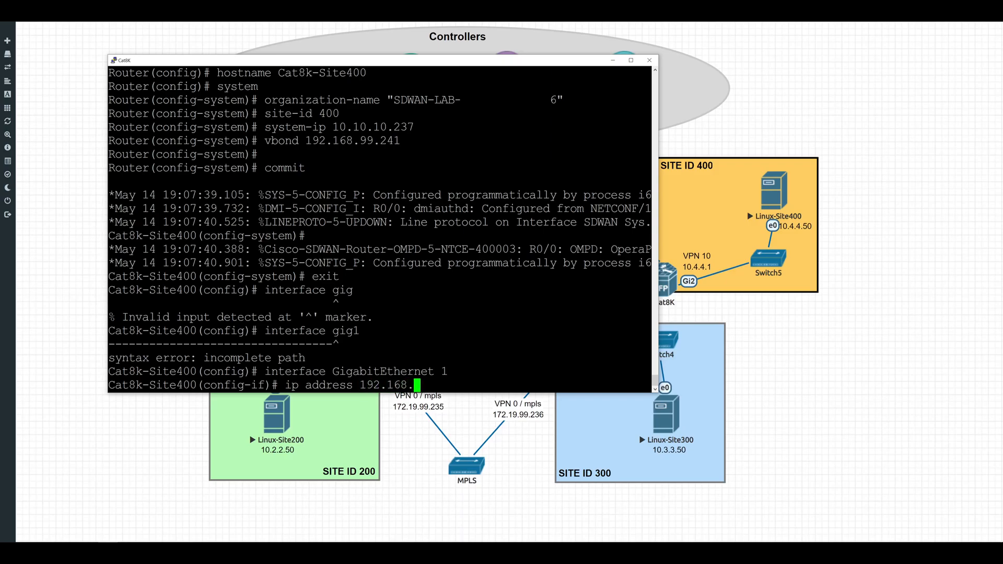
type("99.237.")
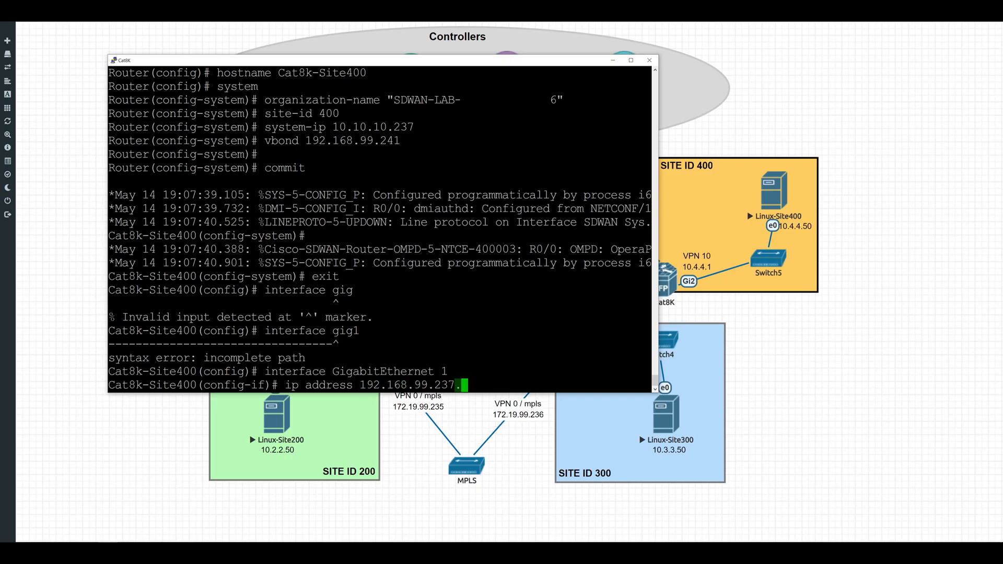
type("255.255.255.0")
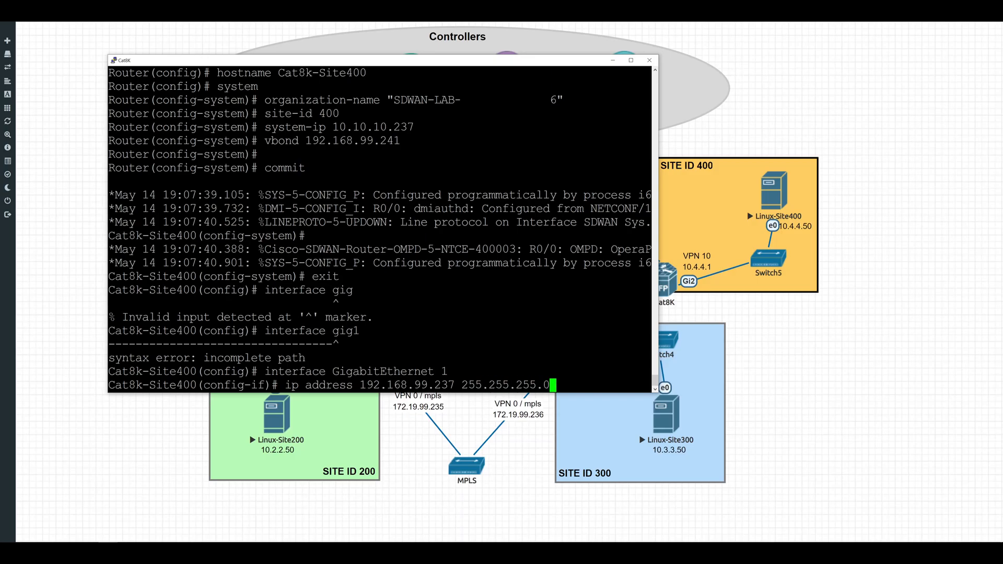
type("no shut")
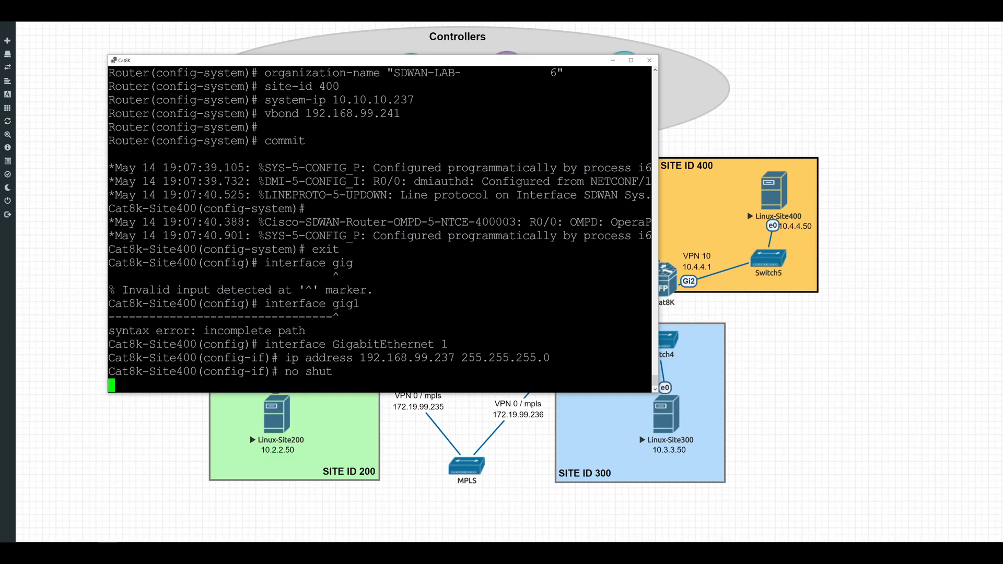
- Configure a Tunnel interface, IP unnumbered, sourced from GigabitEthernet, in SD-WAN tunnel mode
type("interface Tunnel 1")
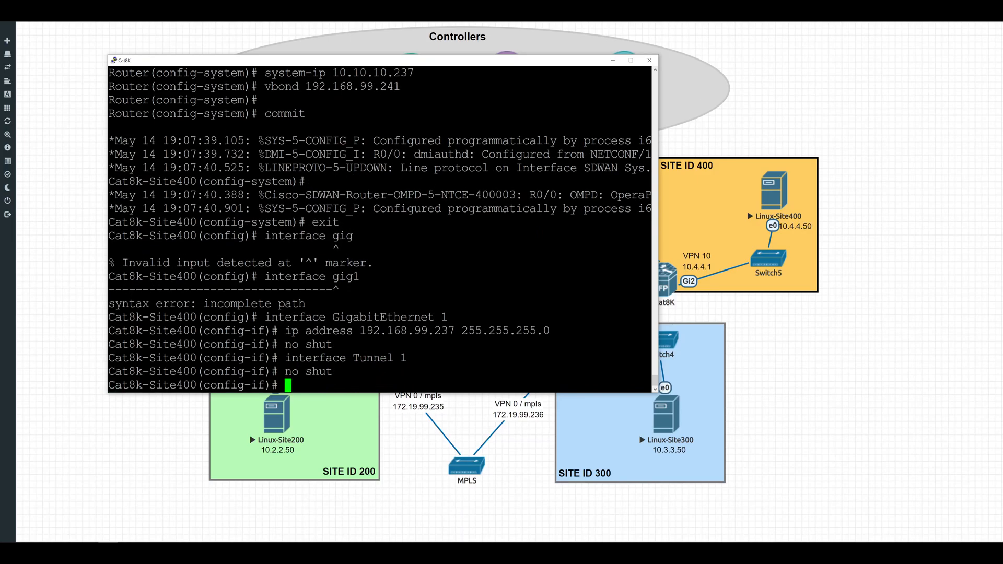
type("ip unnumbered Gig 1")
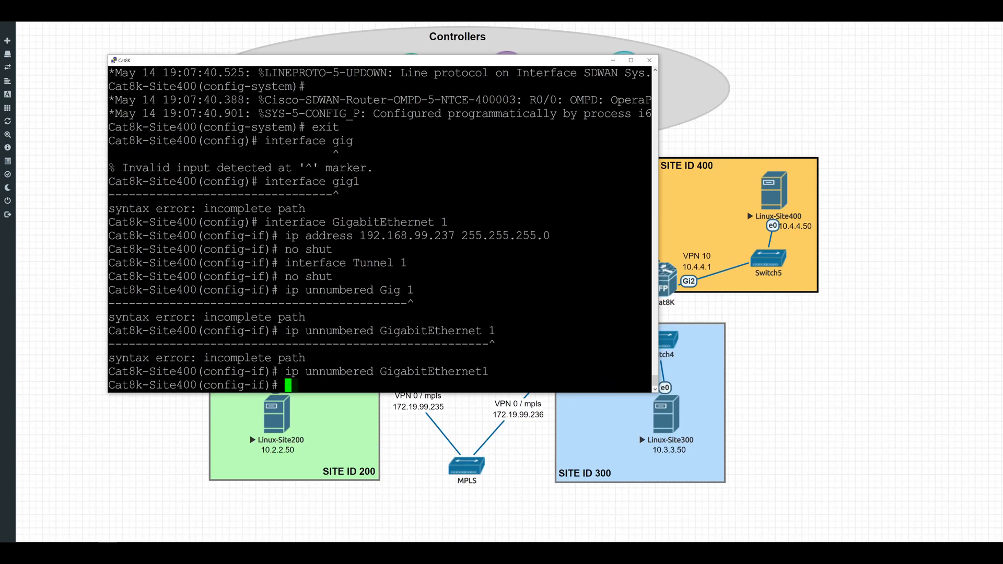
type("tunnel source GigabitEthernet1")
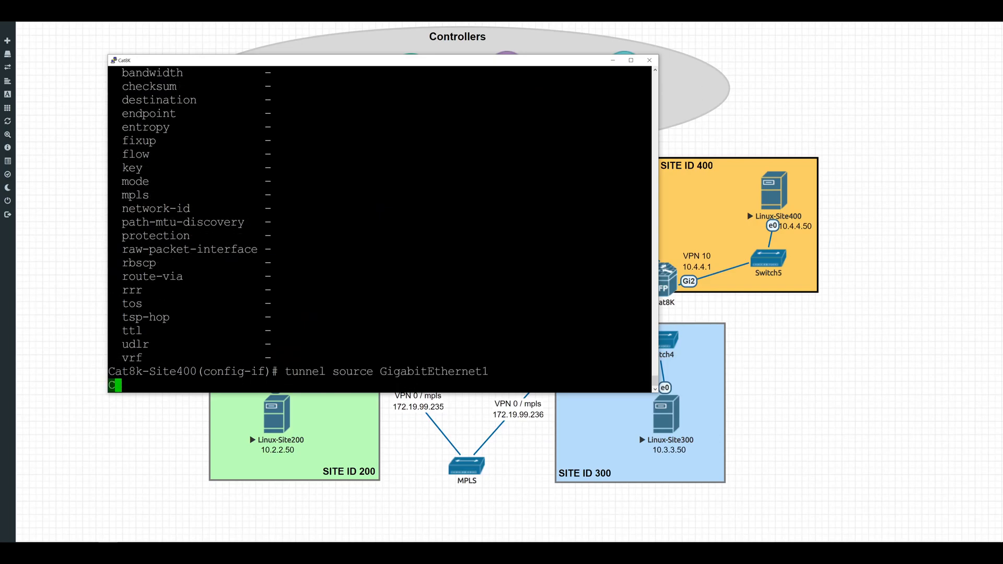
type("tunnel mode sdwan")
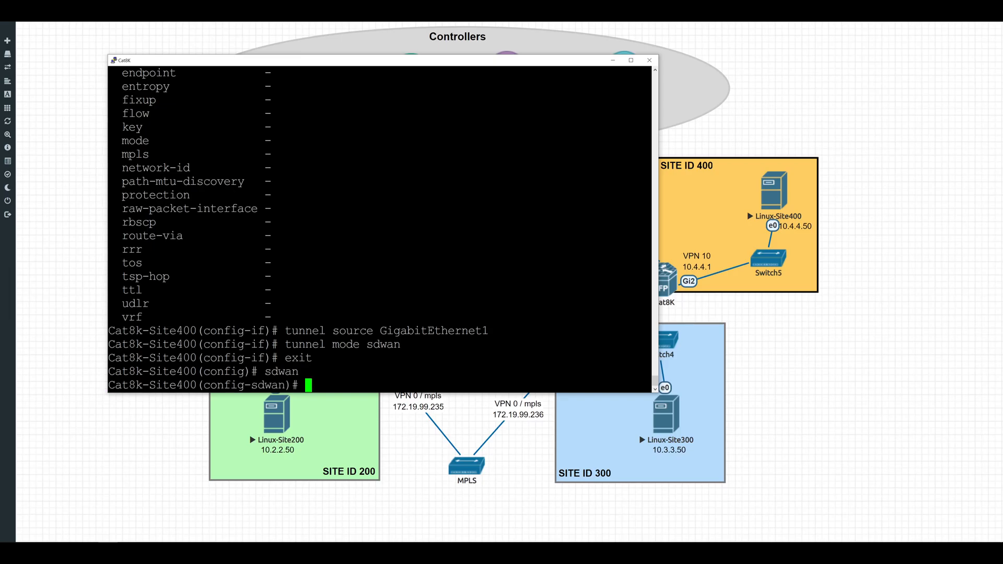
- Make GigabitEthernet1 an IPsec tunnel colored biz-internet and add default route via 192.168.99.1
type("interface GigabitEthernet1")
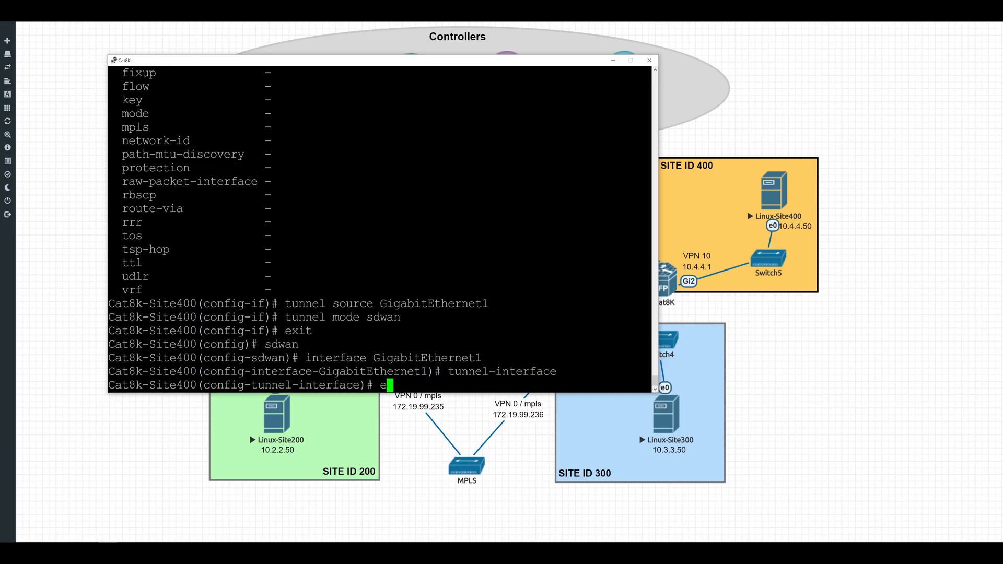
type("ncap ipsec")
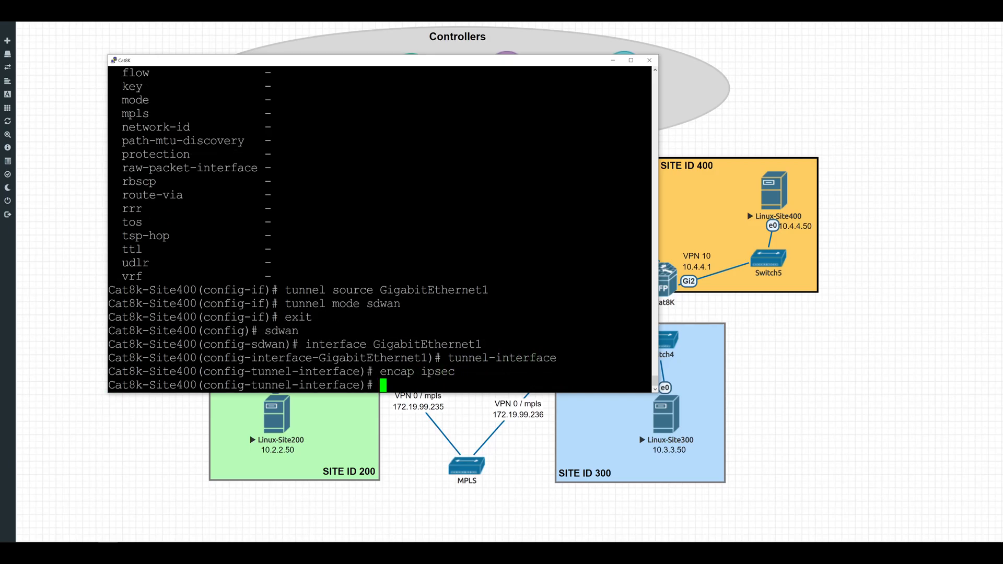
type("color biz-internet")
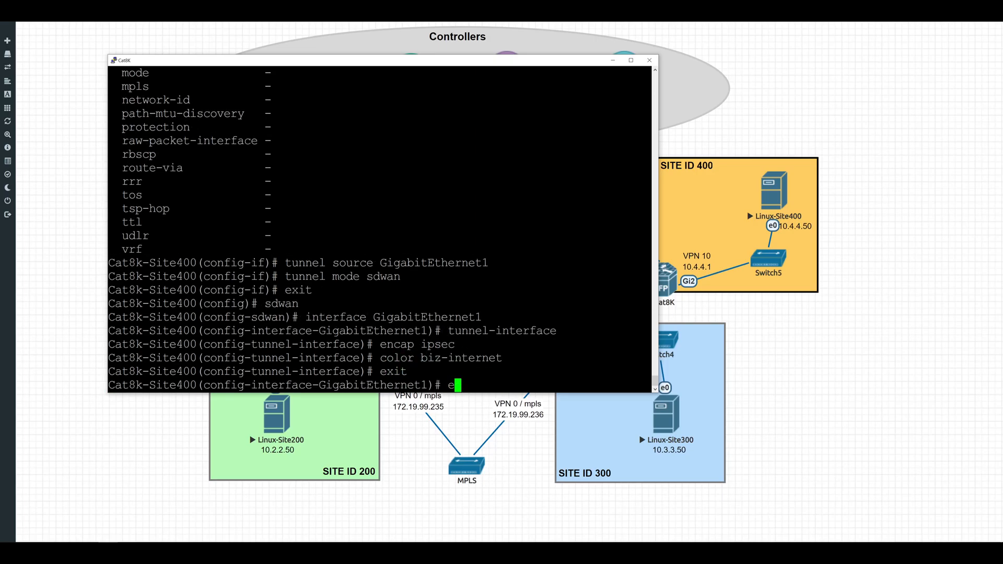
type("exit")
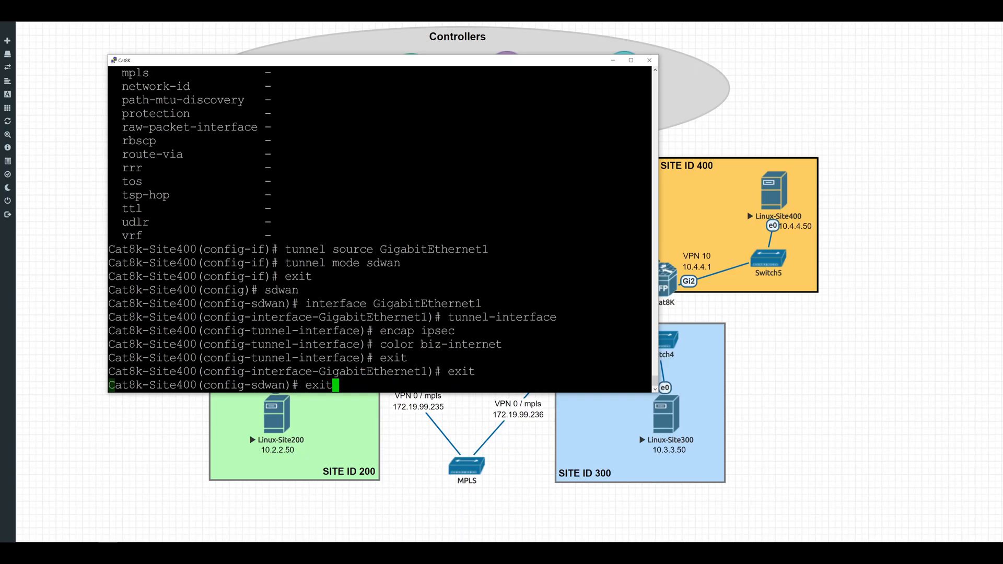
type("ip route 0.0.0.0")
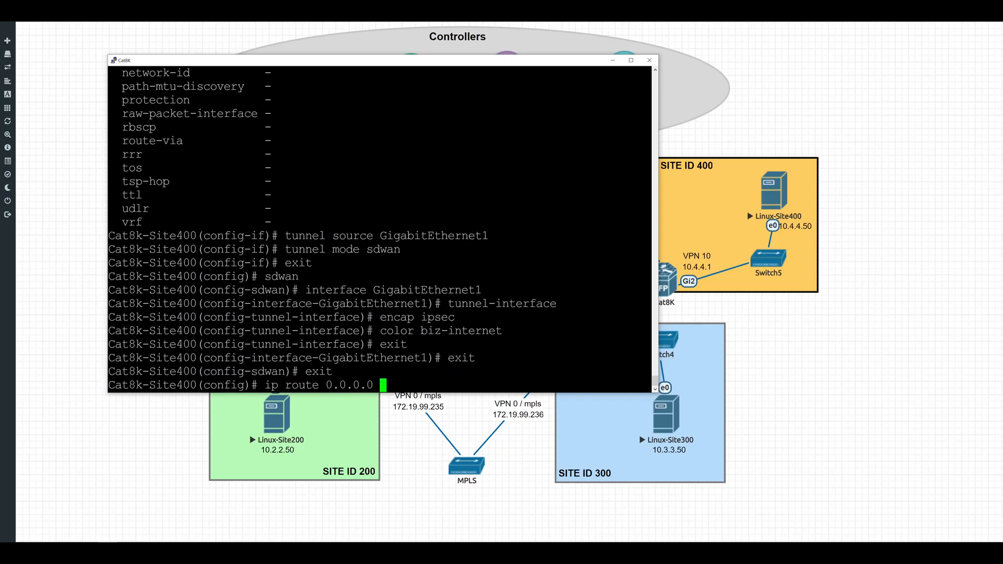
type("0.0.0.0 192.168.99.1")
type("commit")
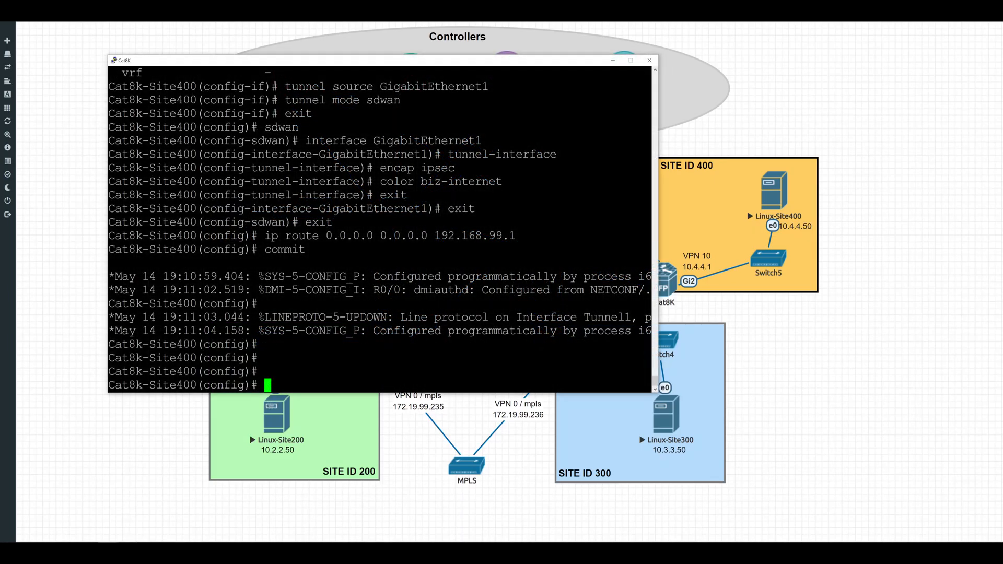
- Define VRF 512 and place GigabitEthernet3 in it with a DHCP address
type("vef defini")
type("interface GigabitEthernet 3")
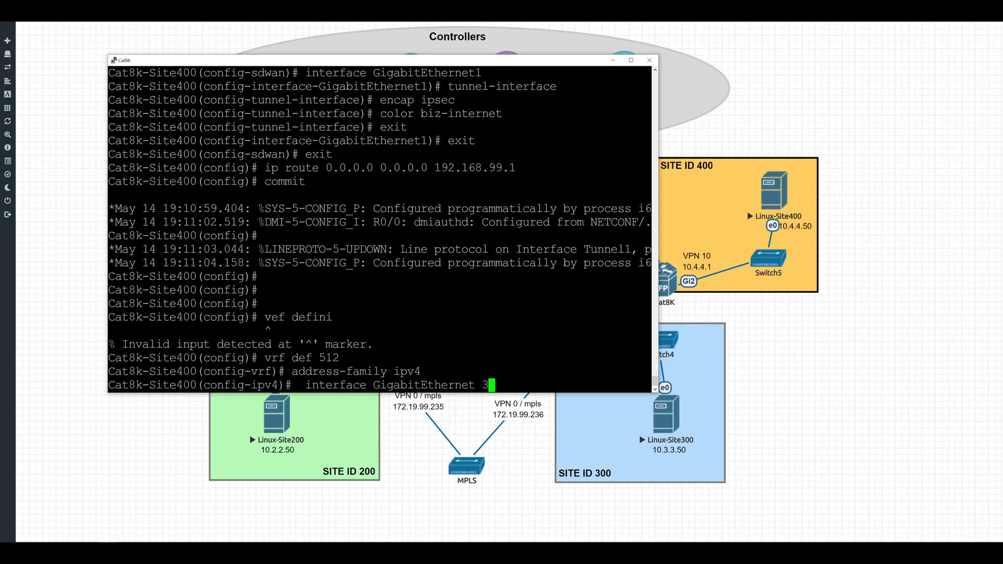
type("vrf")
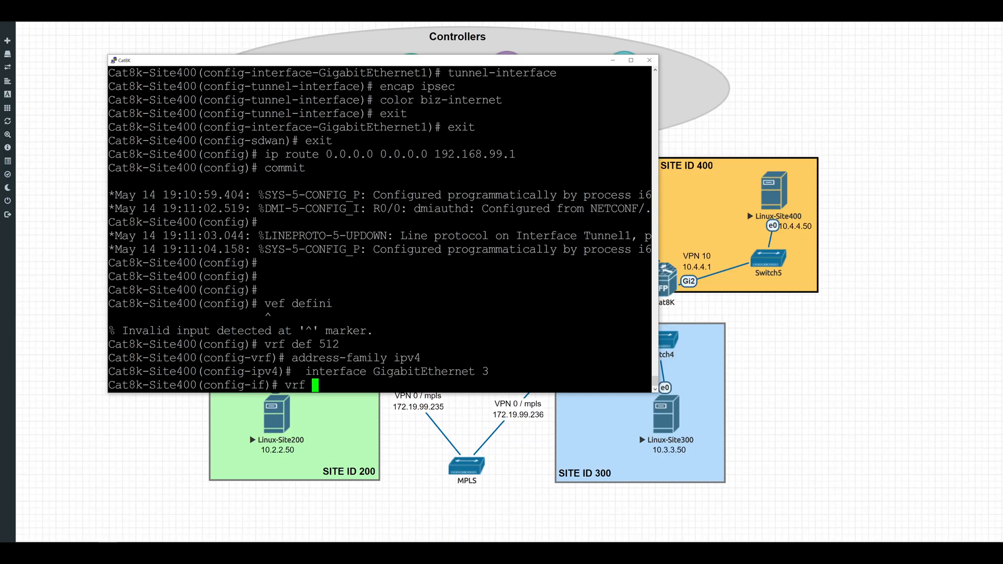
type("forward 512")
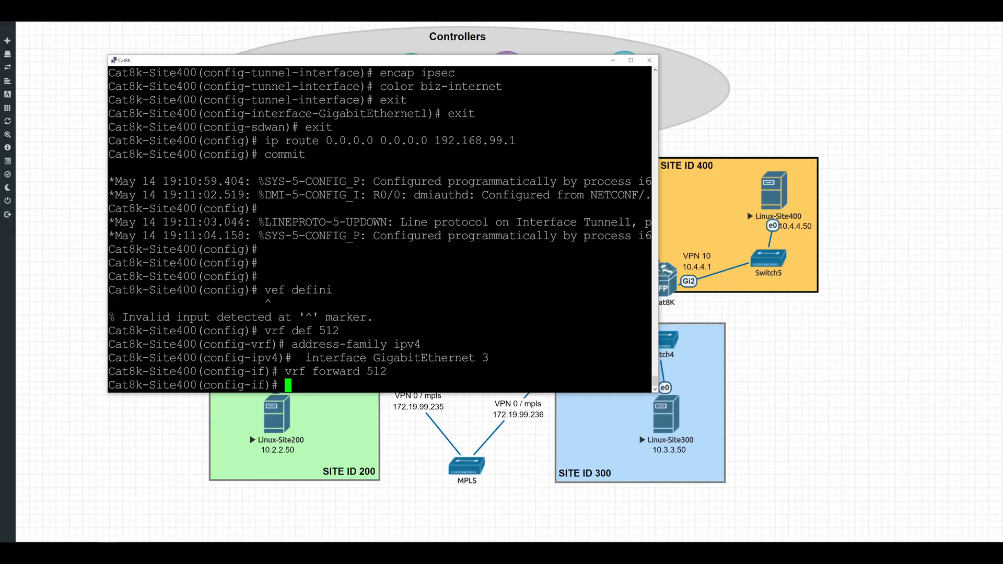
type("ip add dhcp")
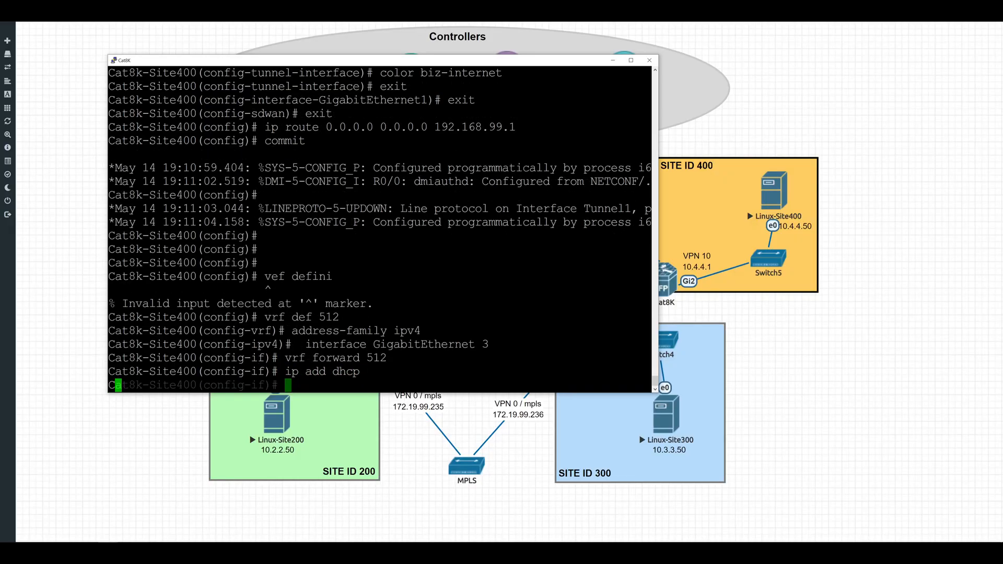
type("exit")
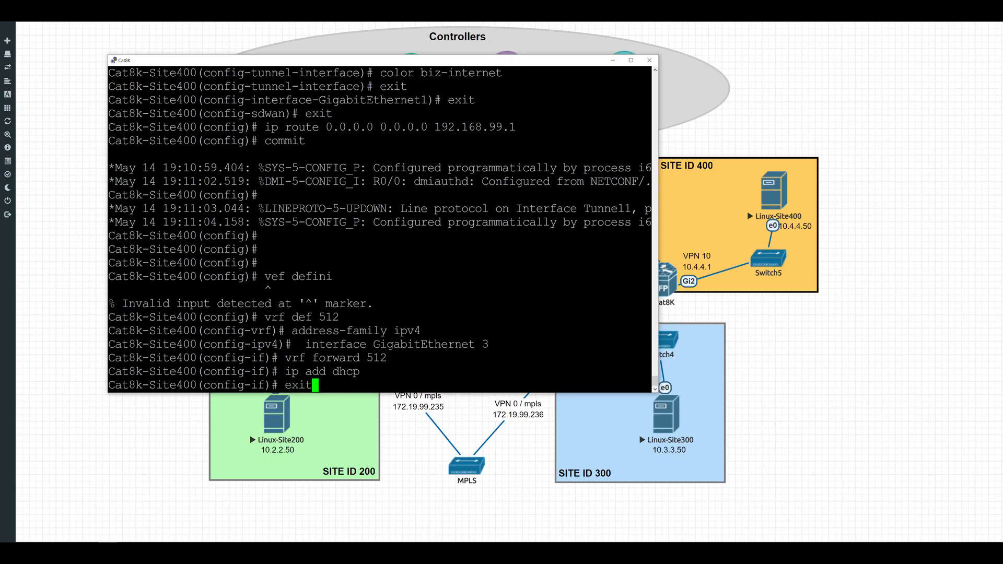
- Set GigabitEthernet3 as the TFTP source interface and commit
type("ip tftp source-interface")
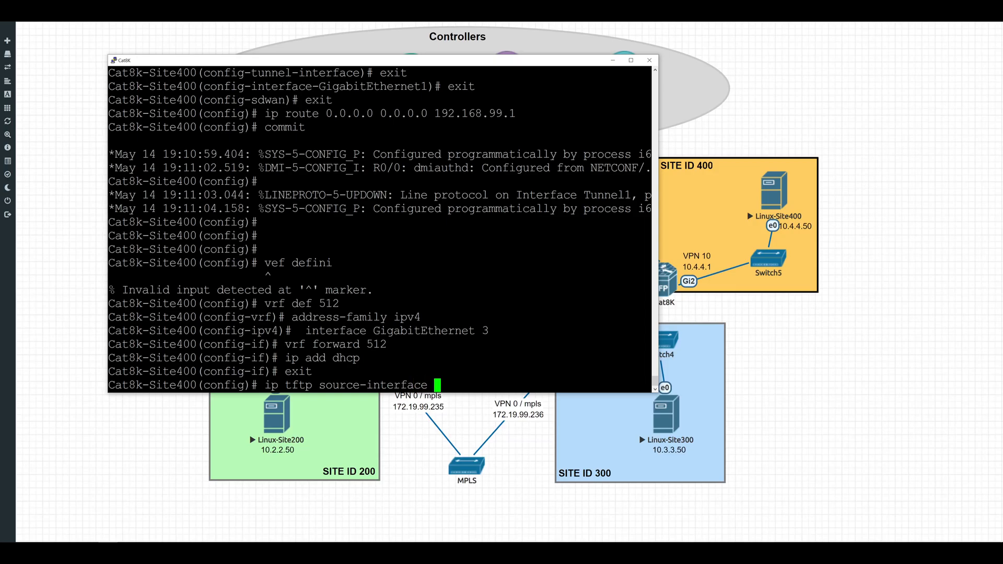
type("GigabitEthernet3")
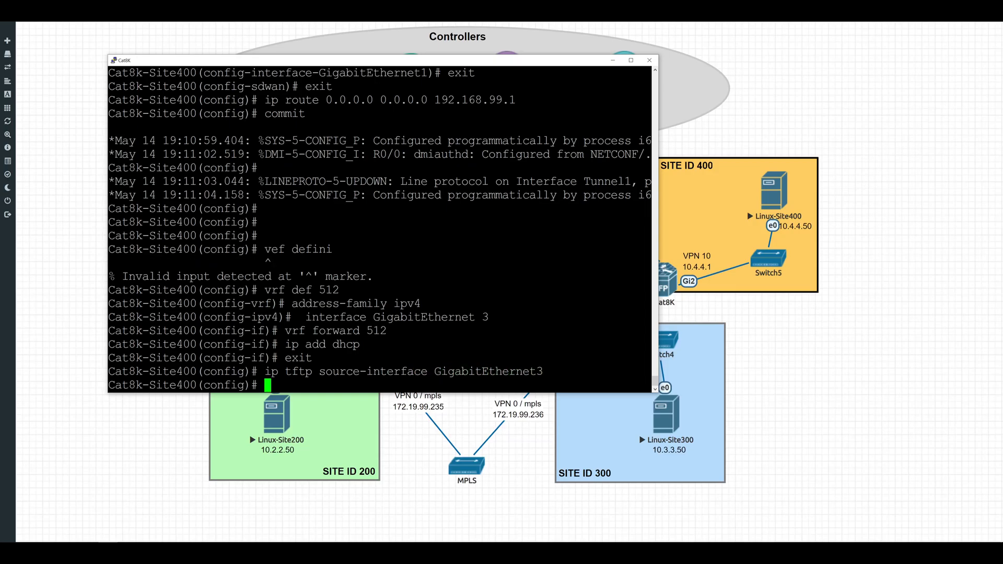
type("commit")
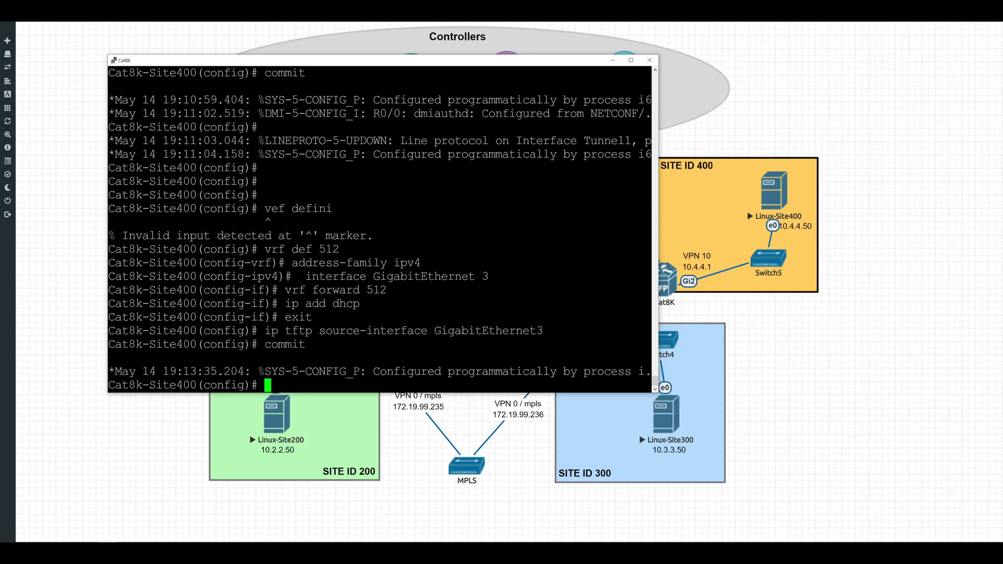
type("sh u")
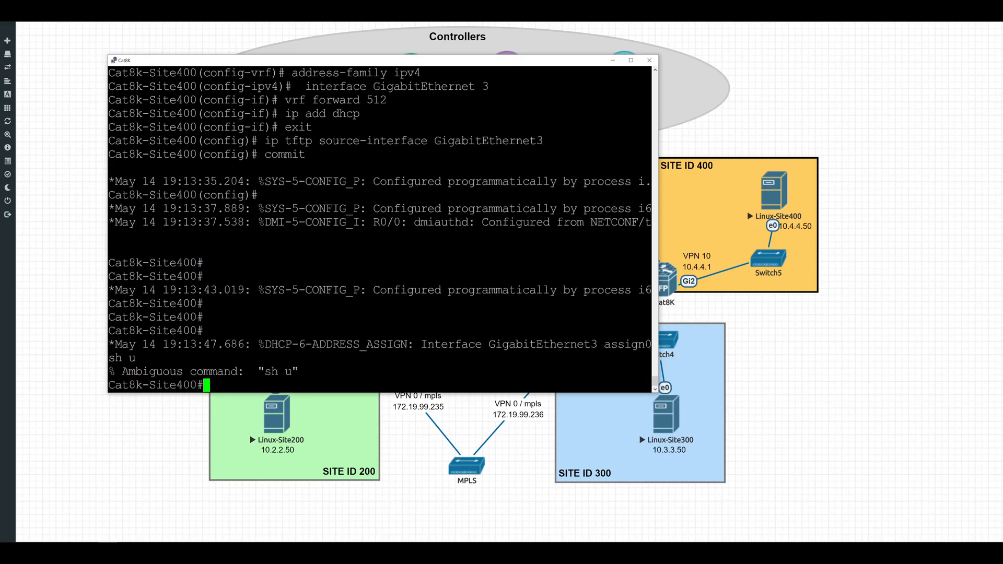
- Check interface addresses and copy cacert.pem from TFTP server 10.122.2.2 to bootflash
type("sh ip int brie")
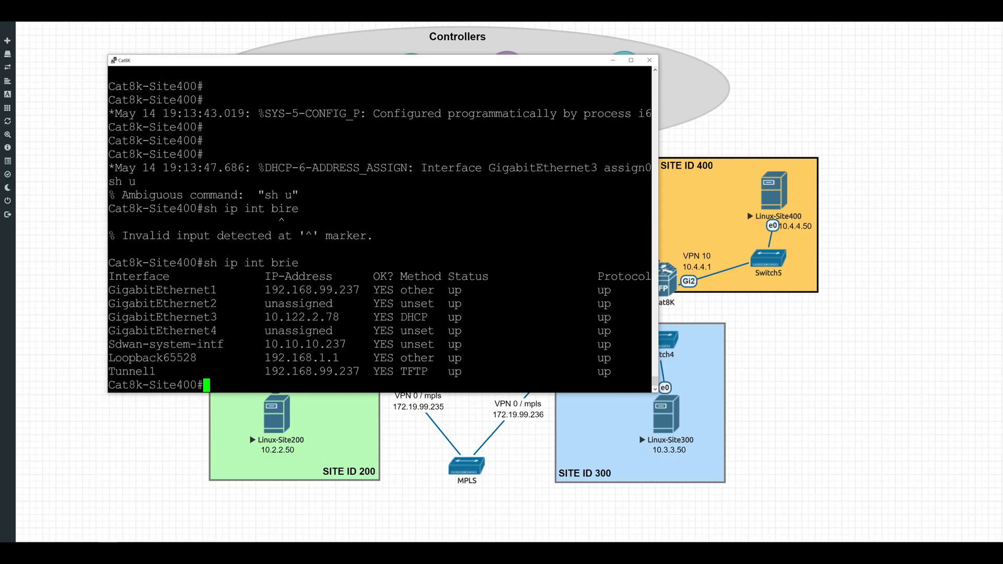
type("copy t")
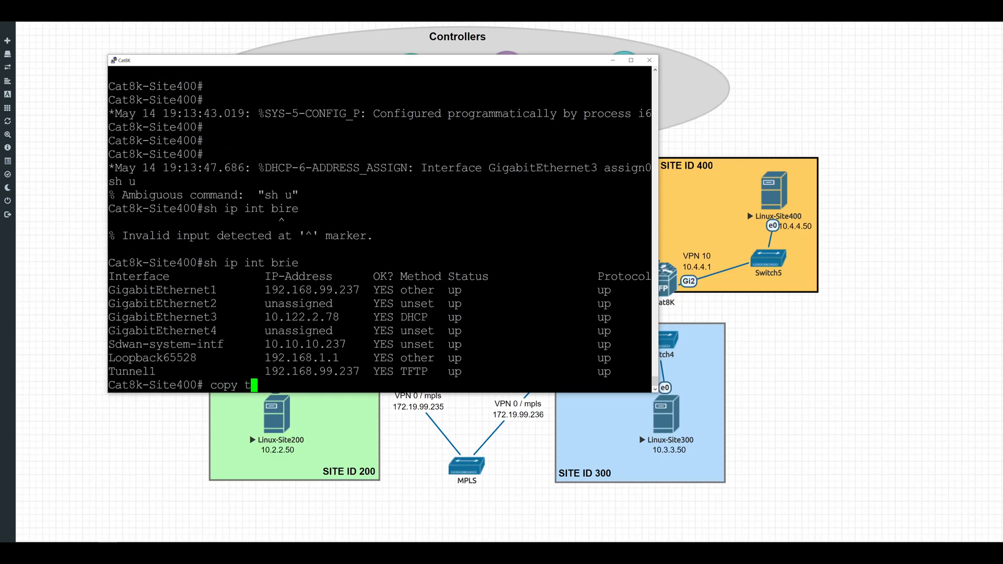
type("ftp://10.122.2.2")
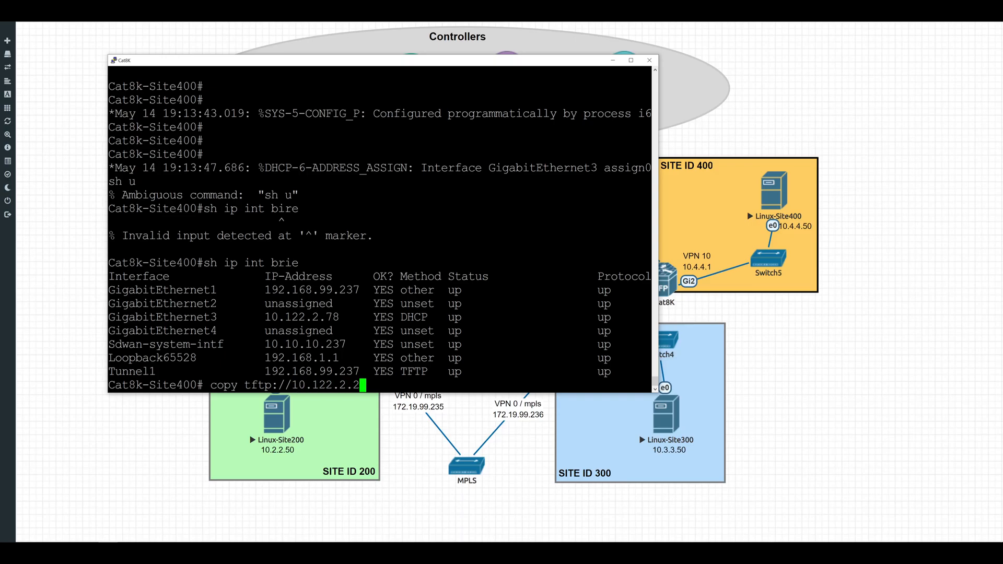
type("cacert.pem bootflash:")
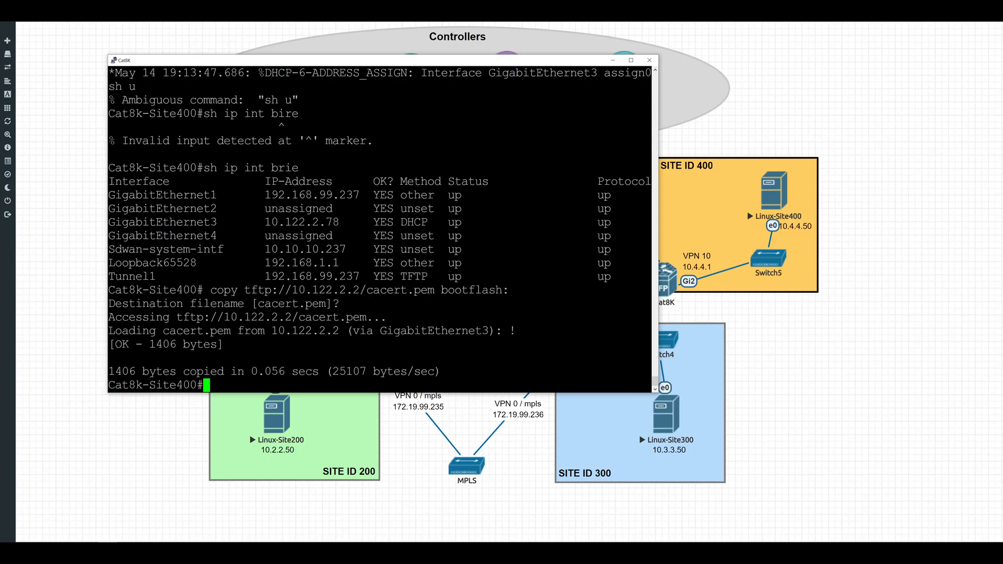
- Confirm cacert.pem is present in bootflash with dir bootflash: | inc cacert
type("dir bootflash")
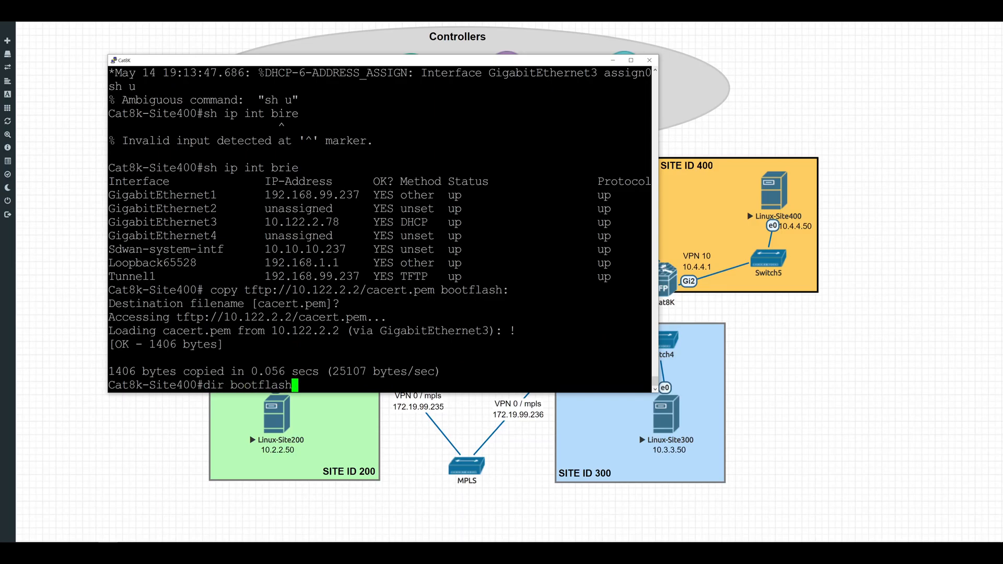
type("| inc cac")
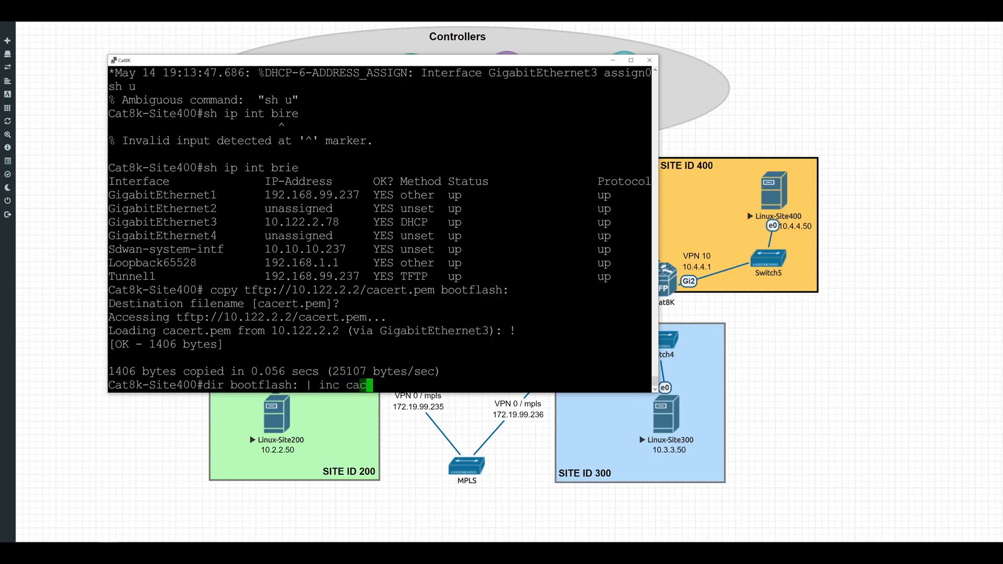
key("Return")
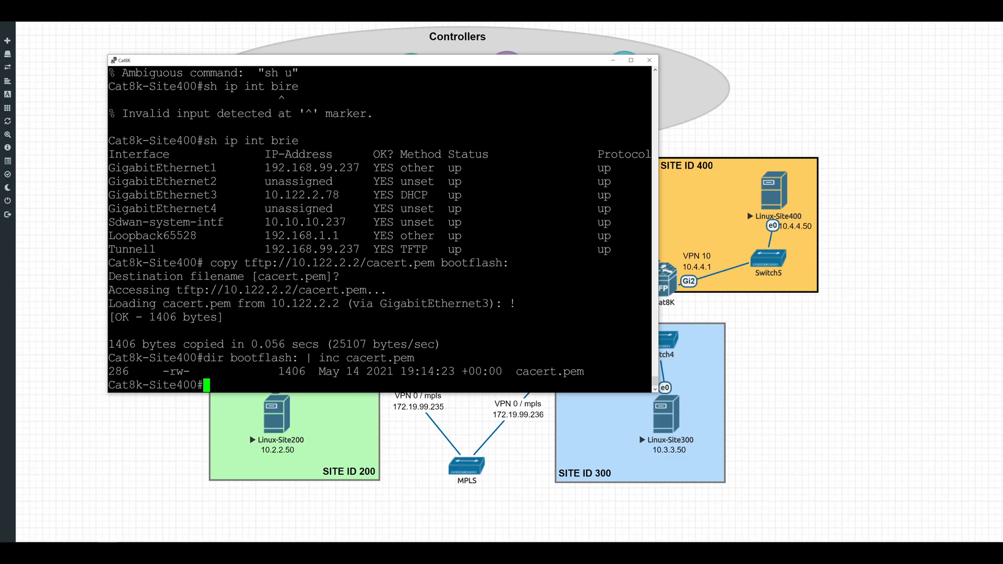
type("request")
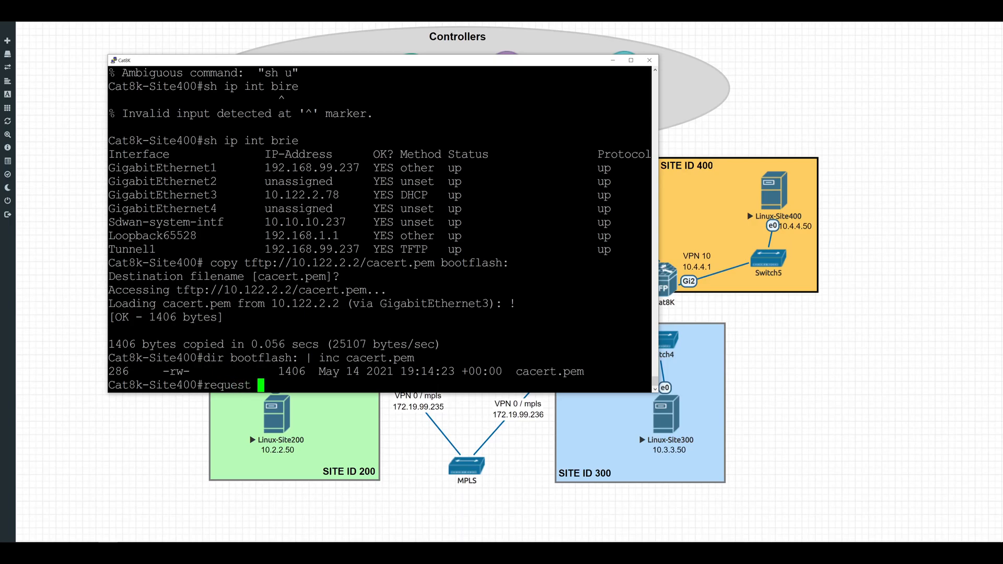
- Install bootflash:cacert.pem as the SD-WAN root certificate chain
type("platform software sdwan root-cert-cha")
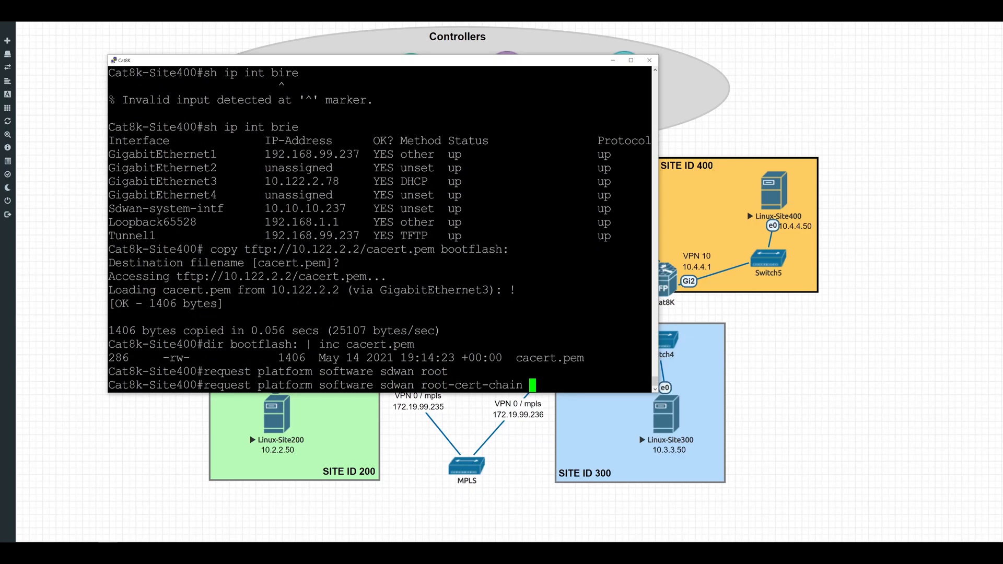
type("install bootfla")
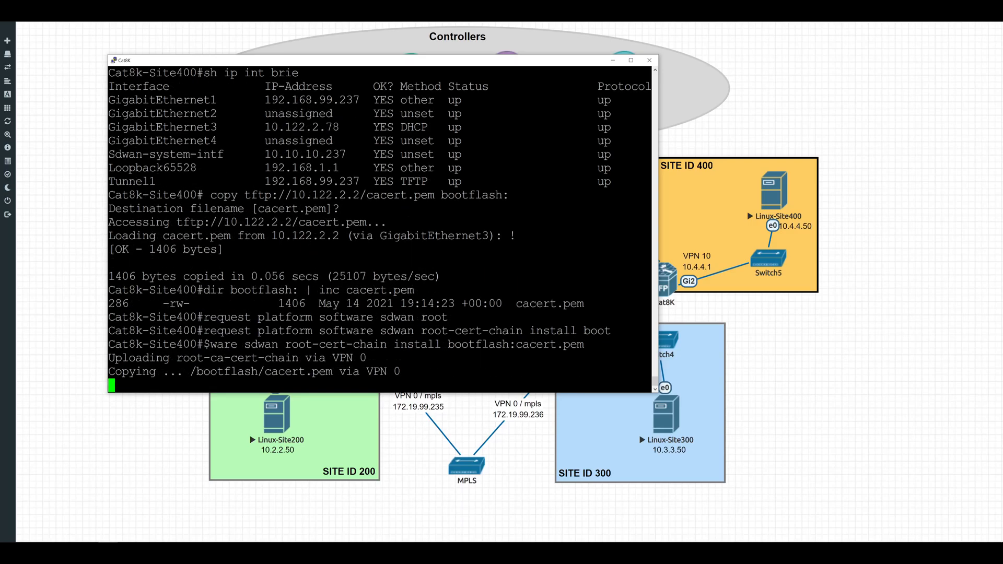
type("sh")
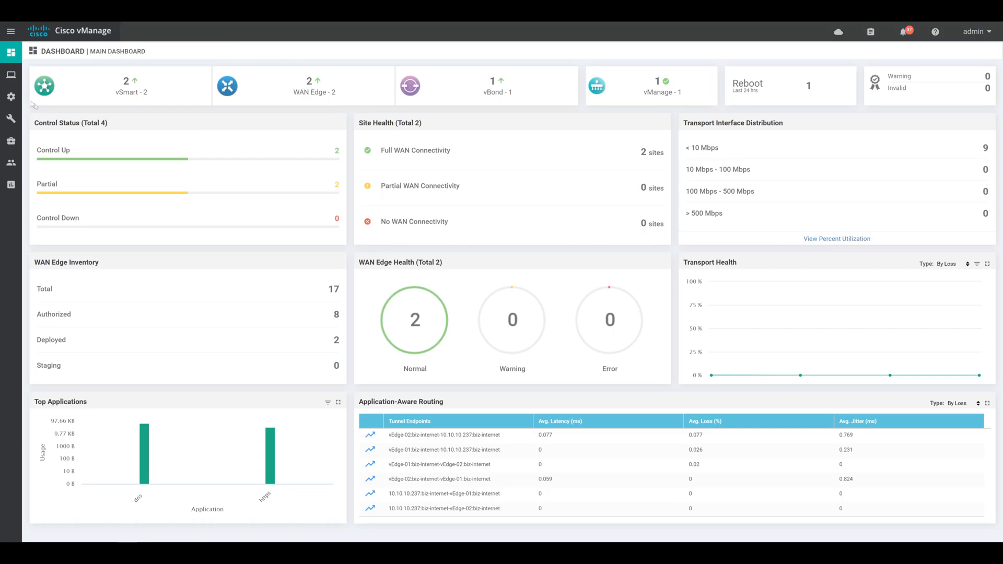
- Open Configuration > Devices to see the WAN Edge device list
left_click(11, 96)
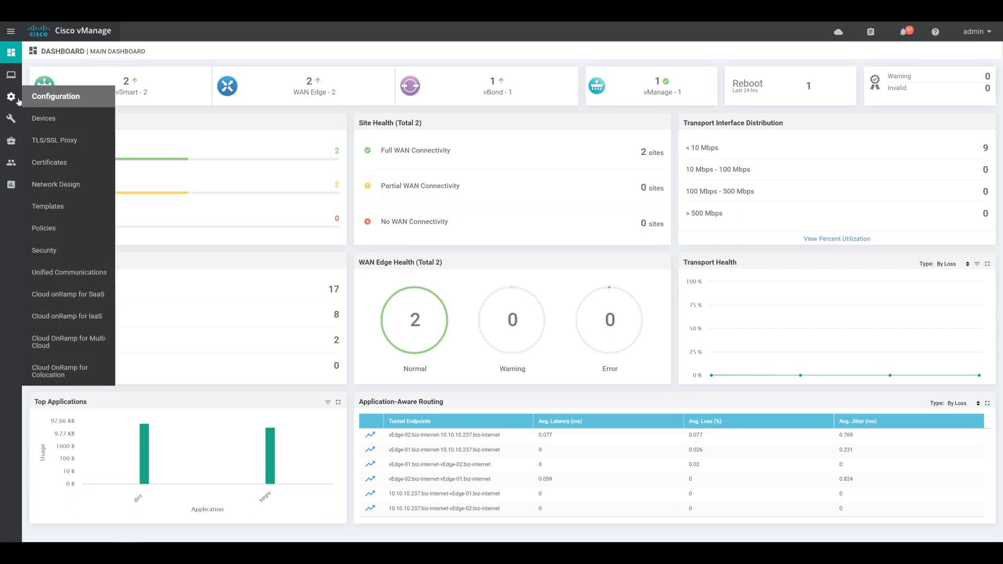
mouse_move(43, 119)
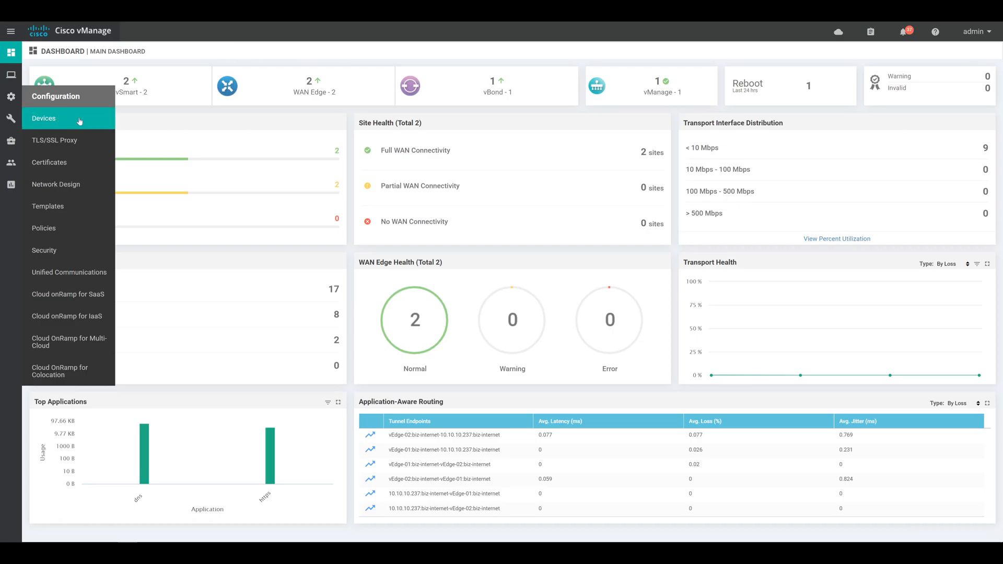
left_click(43, 118)
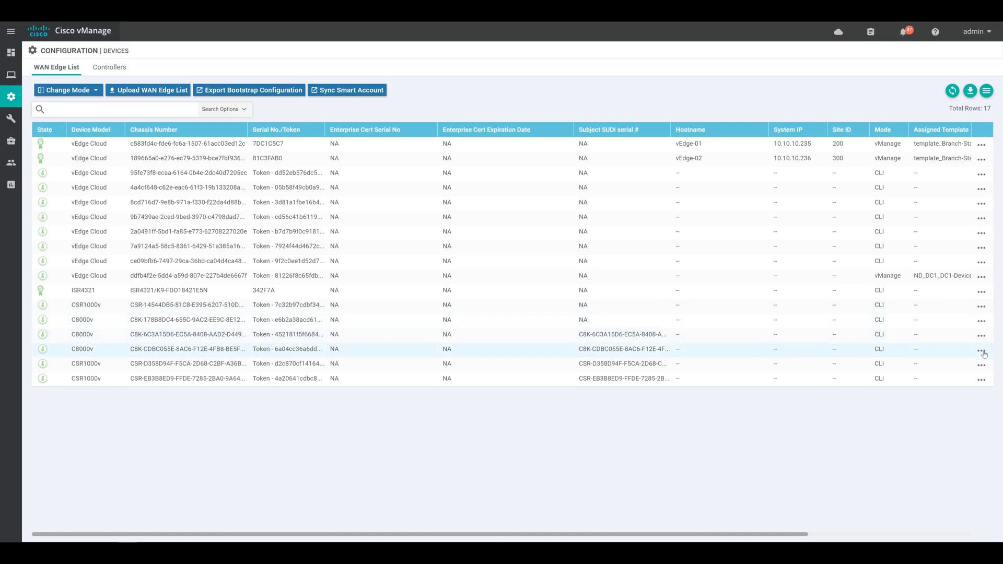
- Generate a Cloud-Init bootstrap configuration with default root certificate for the third C8000v
left_click(983, 353)
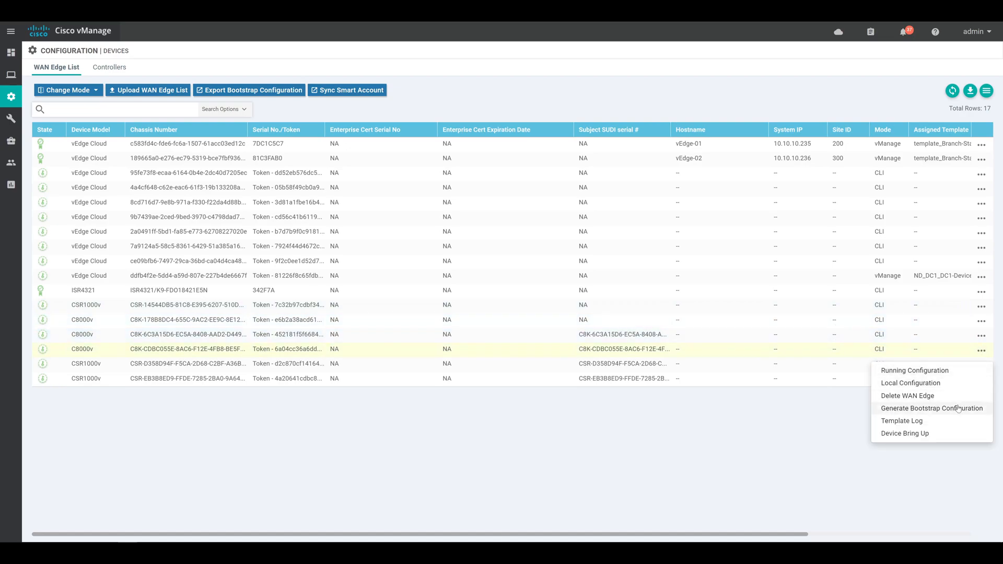
left_click(931, 408)
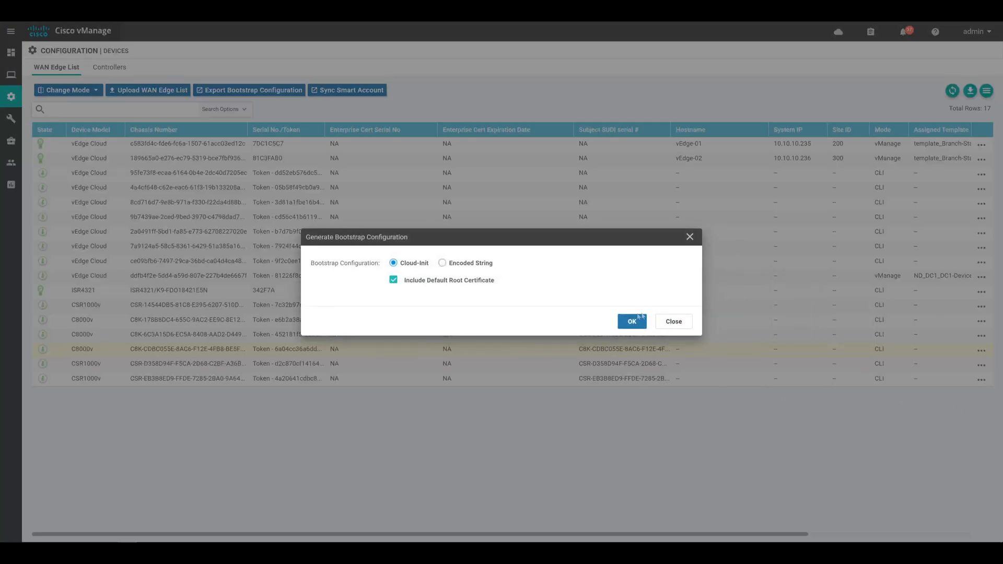
left_click(631, 321)
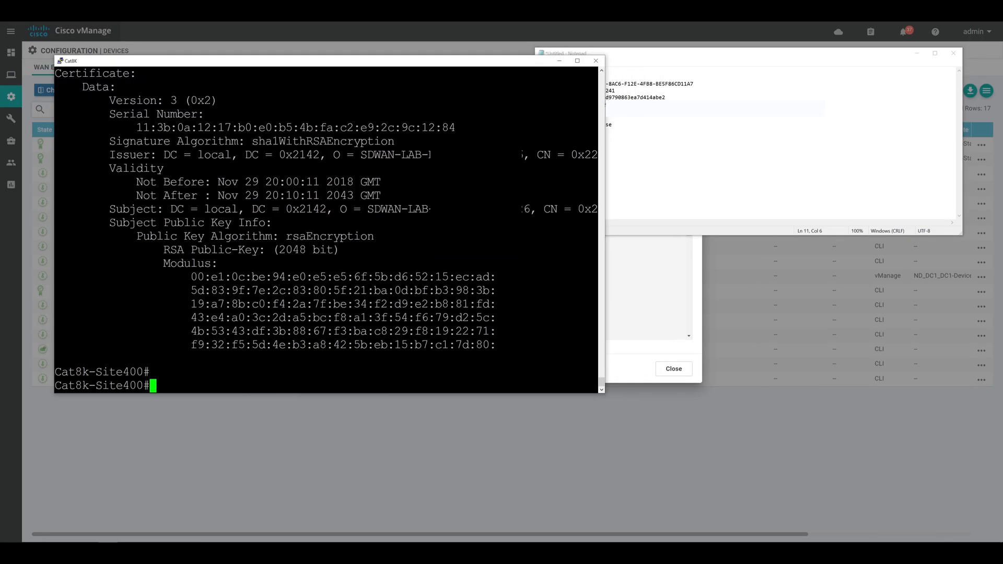
- Activate the router as vedge_cloud with its chassis number and token, then check control connections
type("request platform software sdwan vedge_cloud")
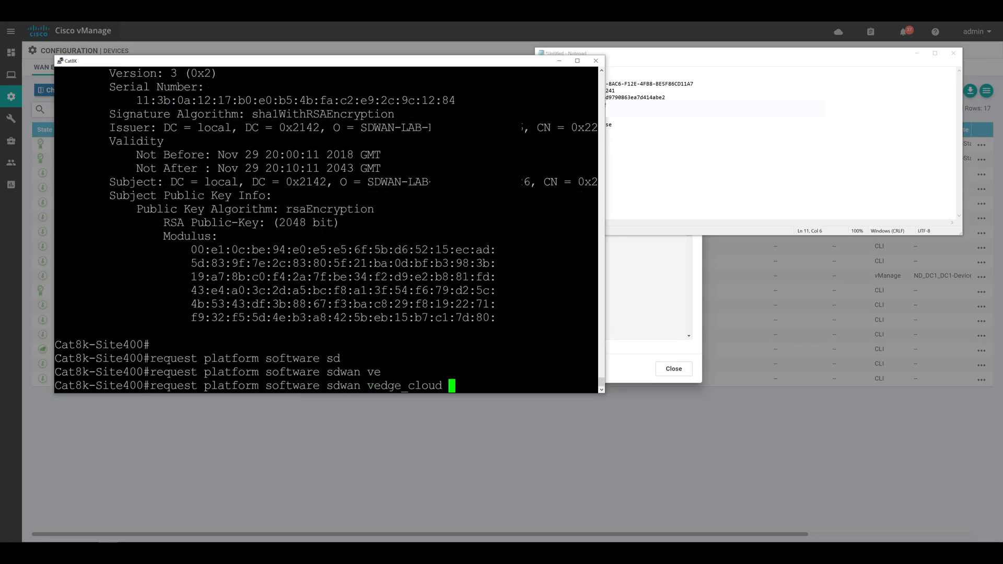
type("activate chassis-number")
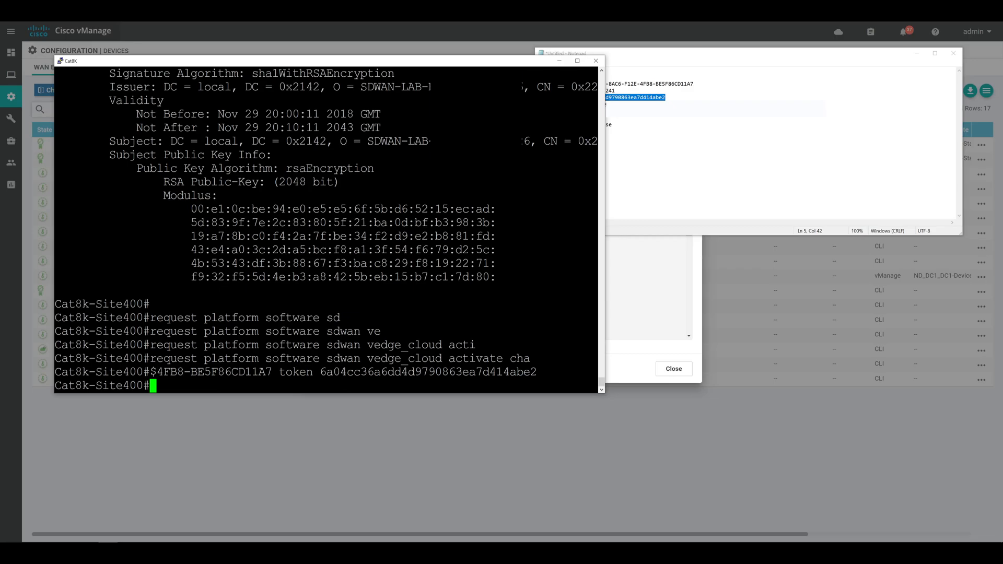
type("show sdwan con")
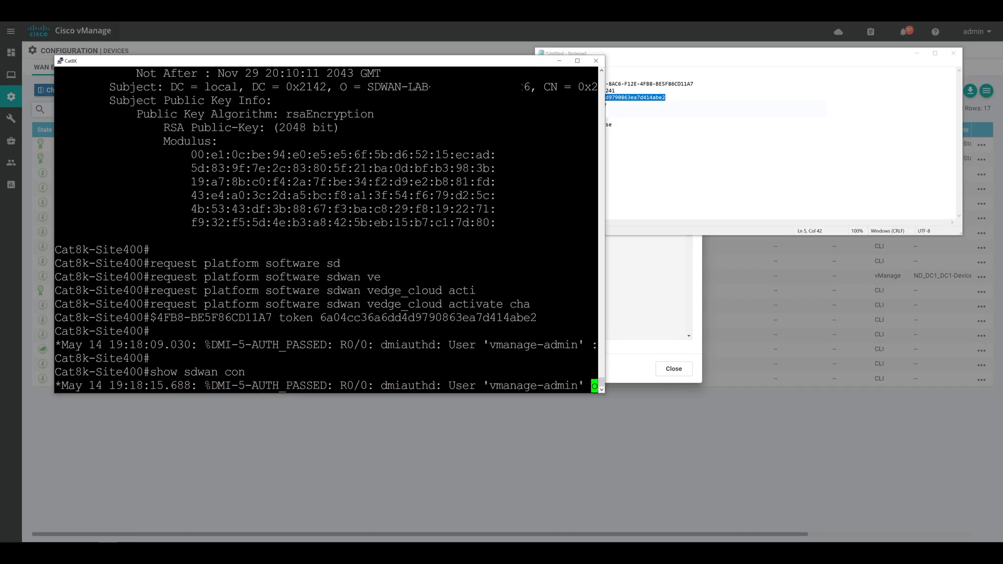
scroll("down", 3)
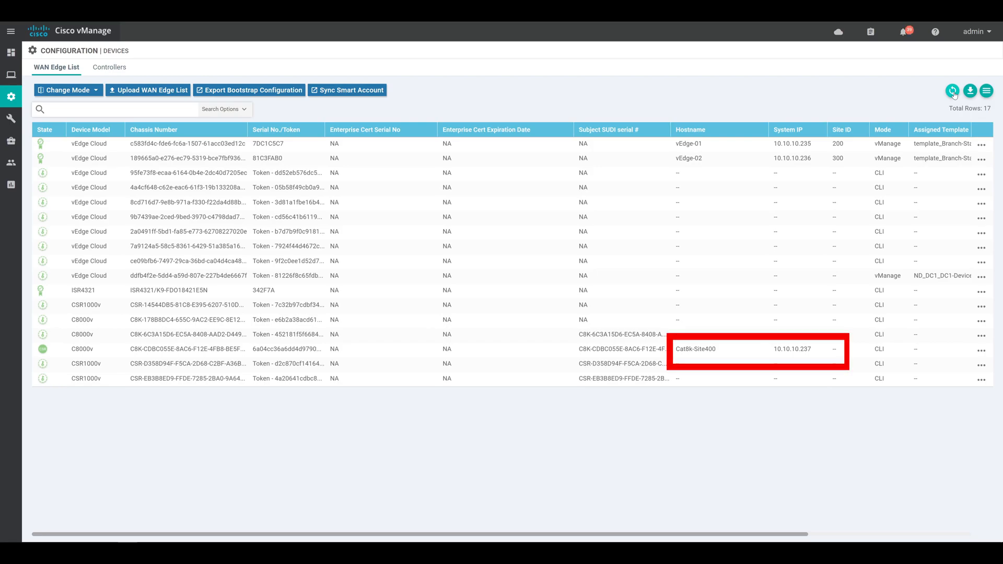
- Refresh the WAN Edge List so Cat8k-Site400 appears with system IP 10.10.10.237
left_click(953, 90)
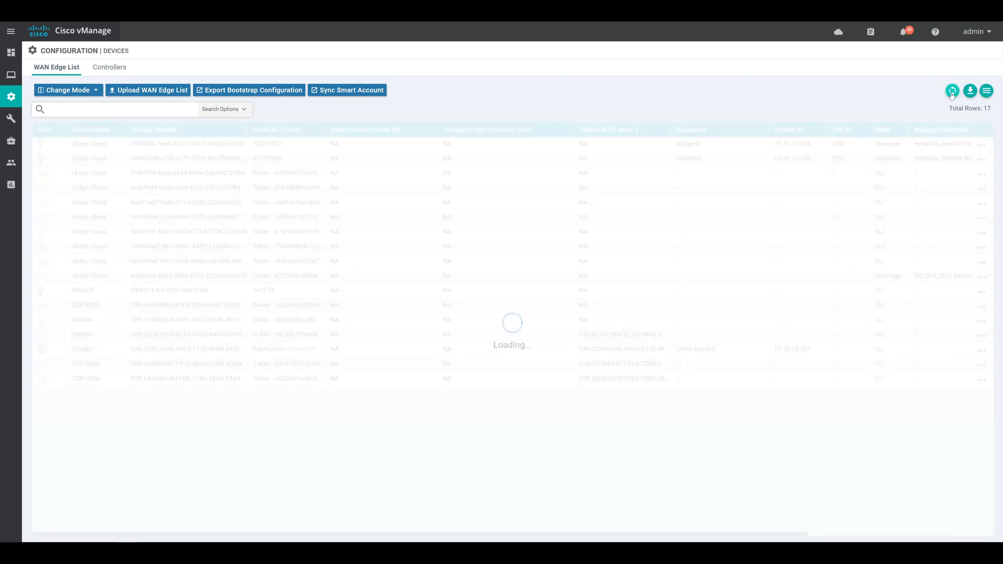
left_click(952, 91)
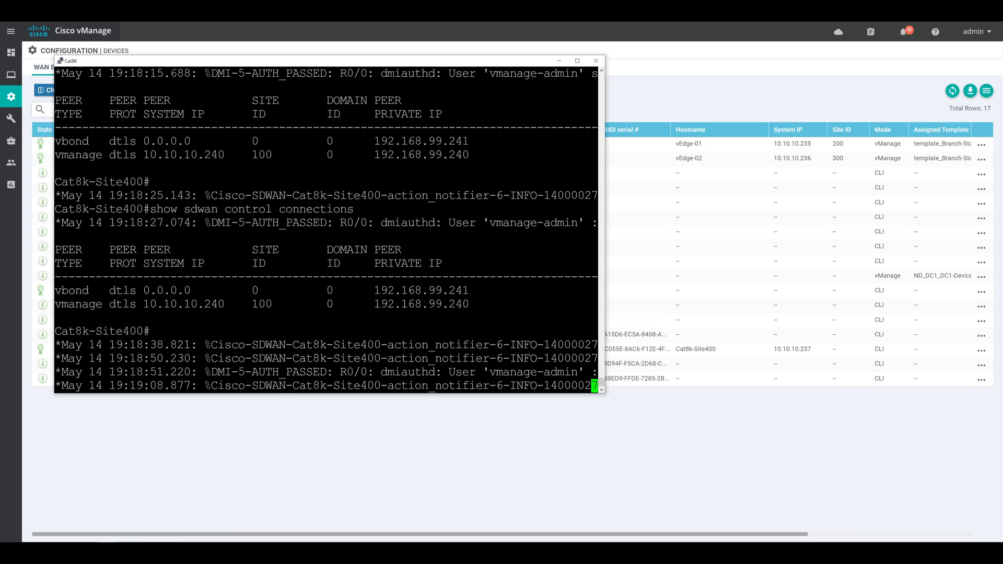
- Rerun show sdwan control connections until vSmarts 10.10.10.242 and 10.10.10.243 appear alongside vManage
type("show sdwan control connections")
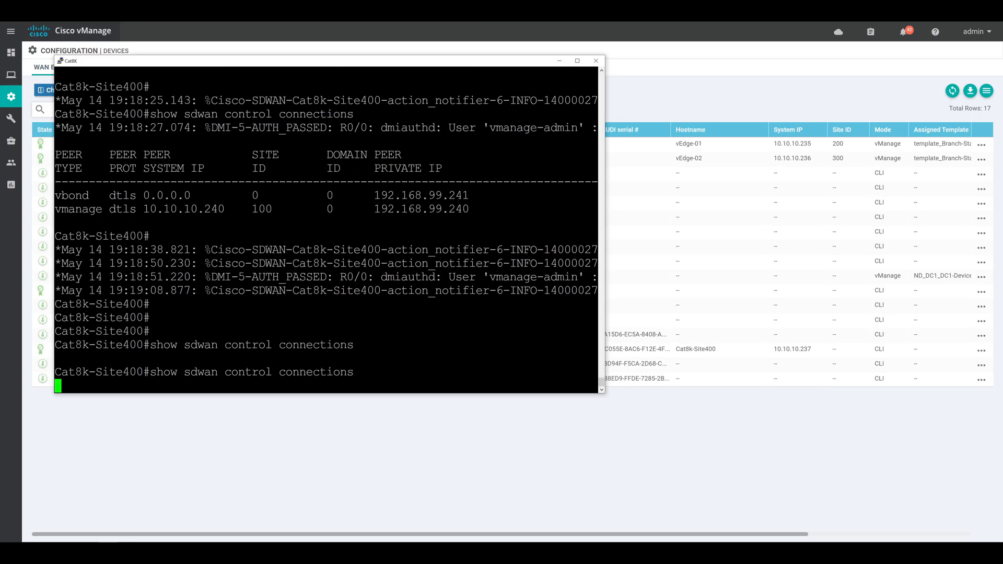
type("show sdwan control connections")
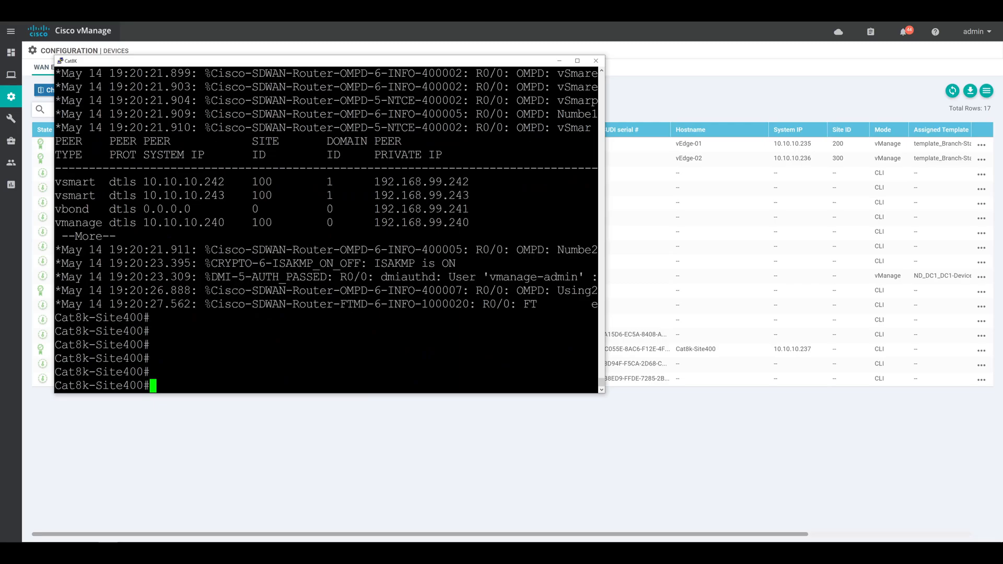
type("show sdwan control connections")
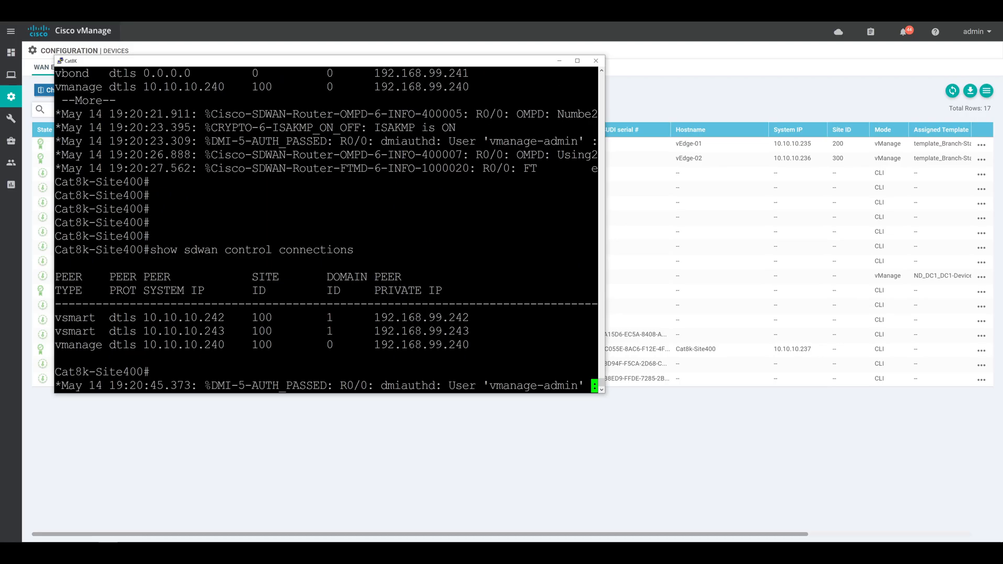
left_click(595, 60)
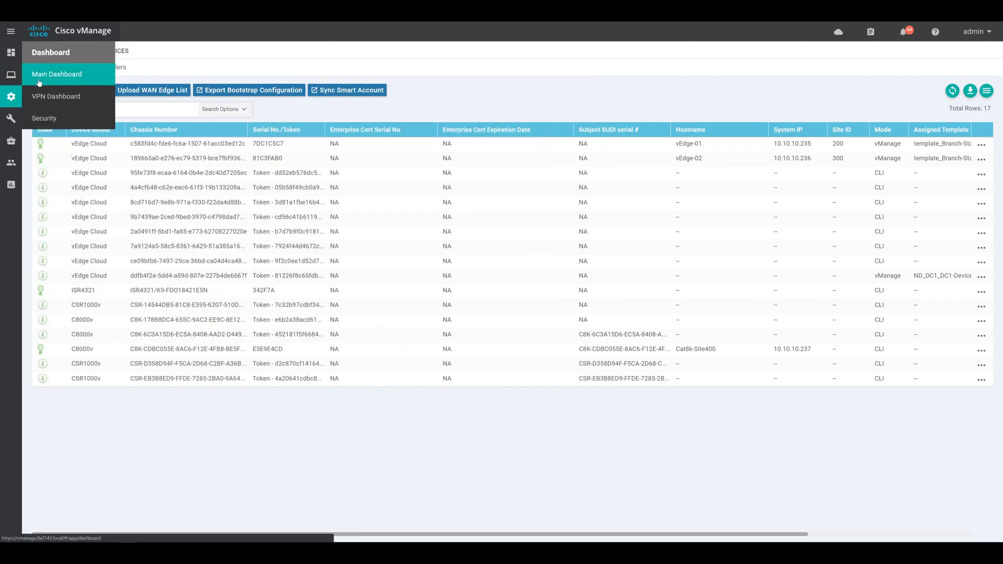
- On the Main Dashboard, confirm three reachable WAN Edges including Cat8k-Site400
left_click(57, 74)
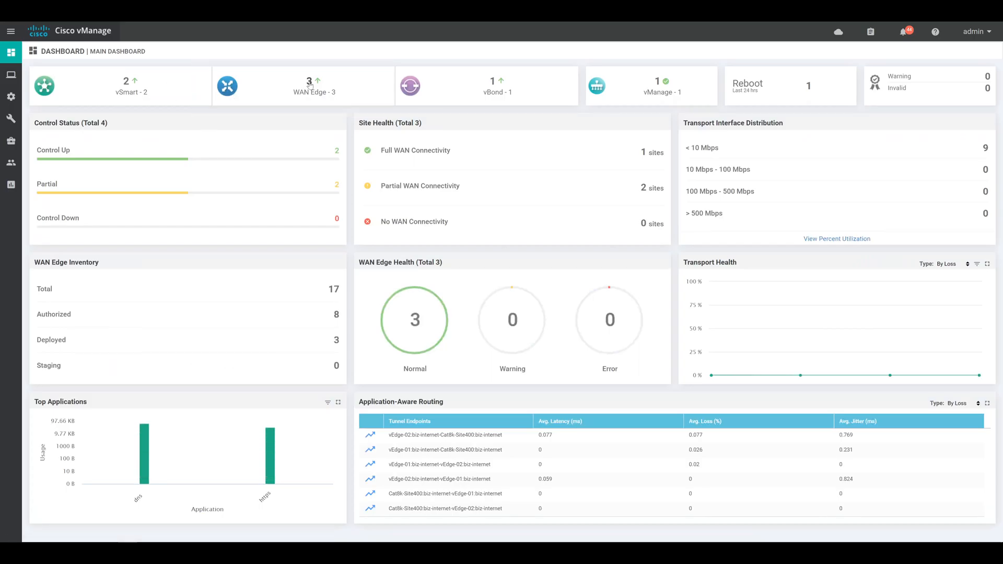
left_click(314, 86)
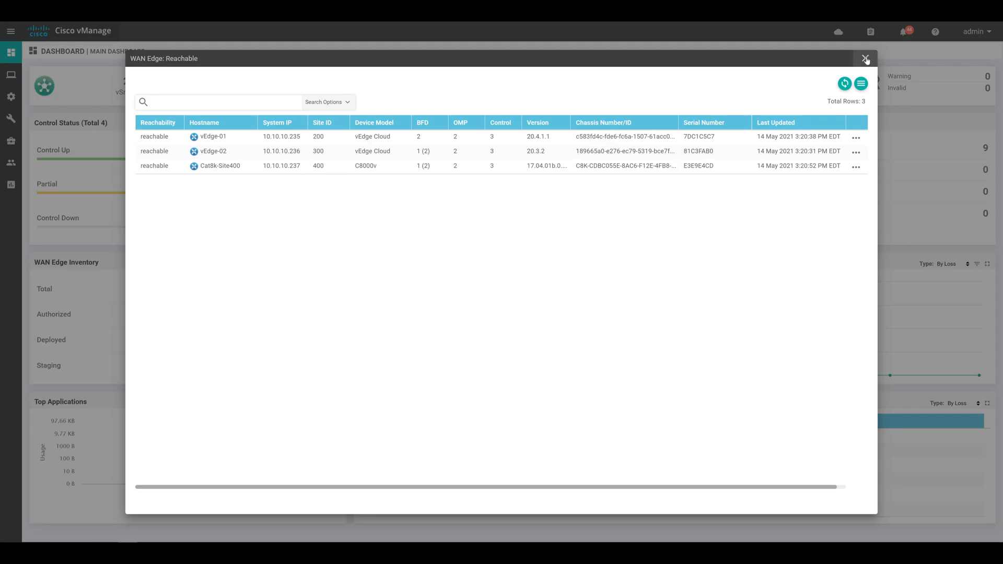
left_click(865, 59)
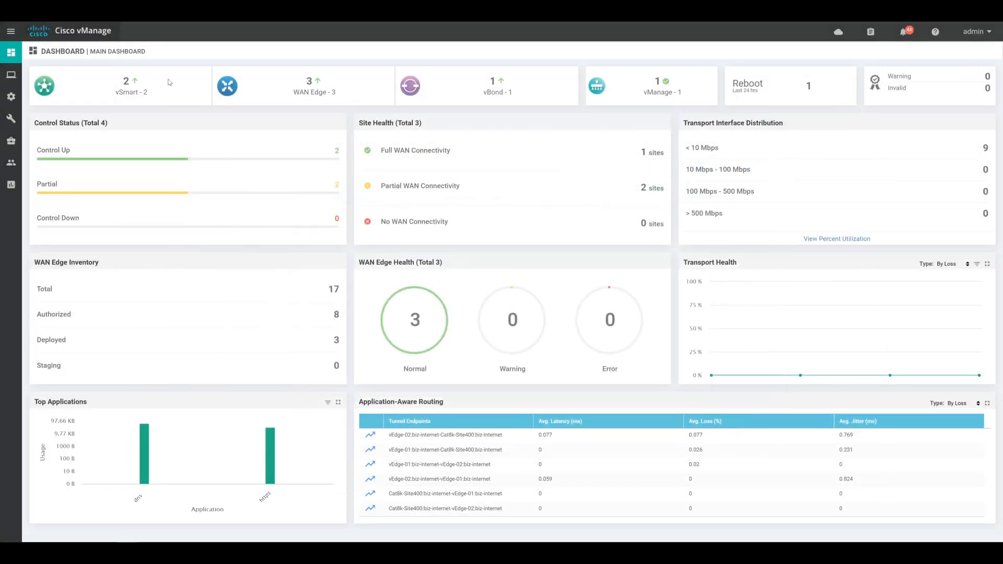
left_click(10, 75)
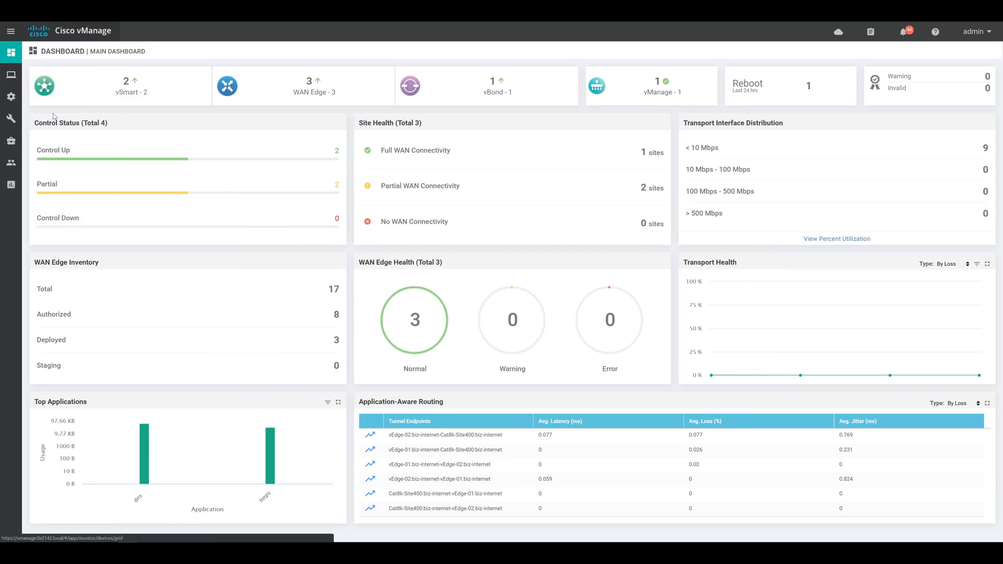
left_click(11, 74)
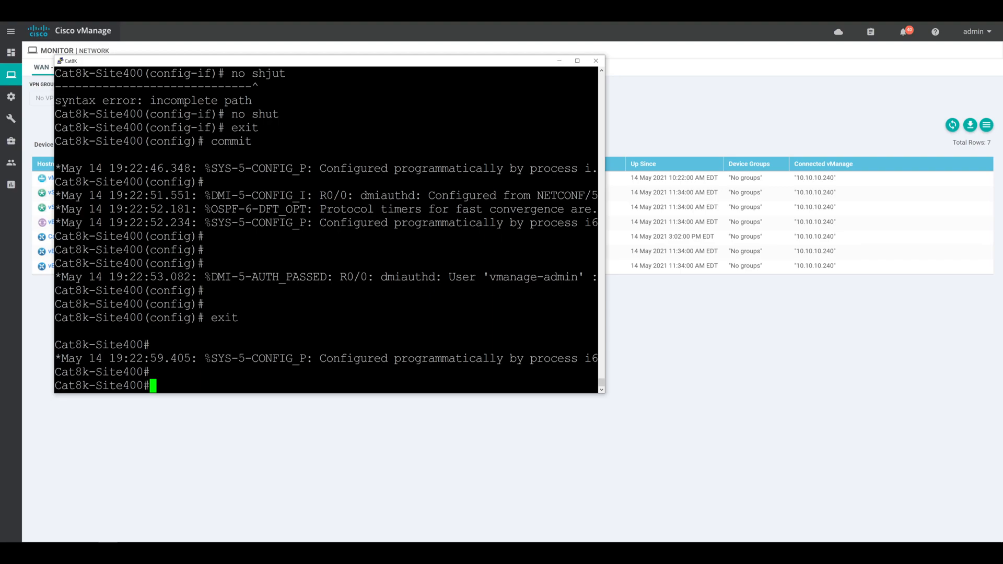
- Check show sdwan bfd sessions: tunnel to site 200 up, site 300 down
type("show")
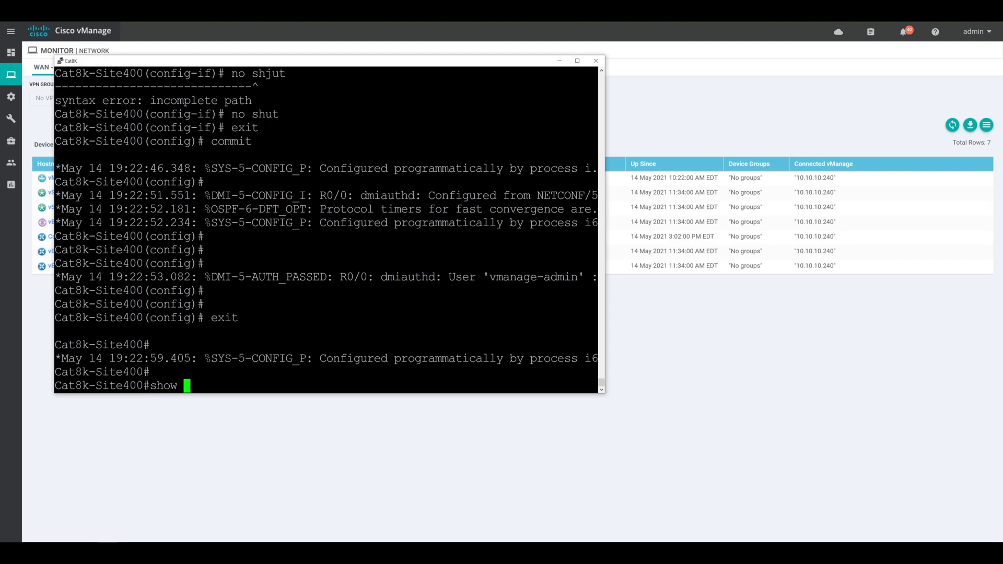
type("sdwan")
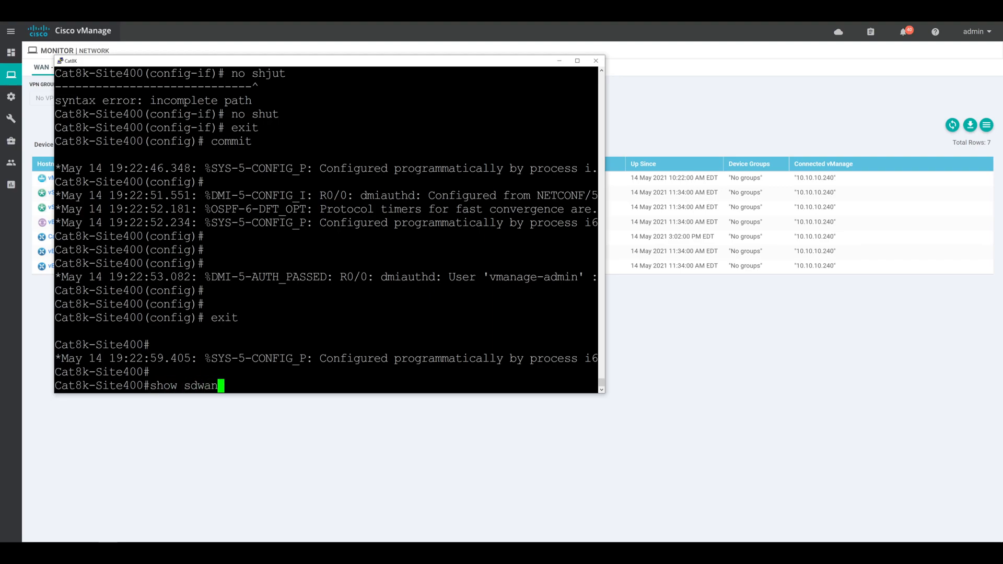
type("bfd session")
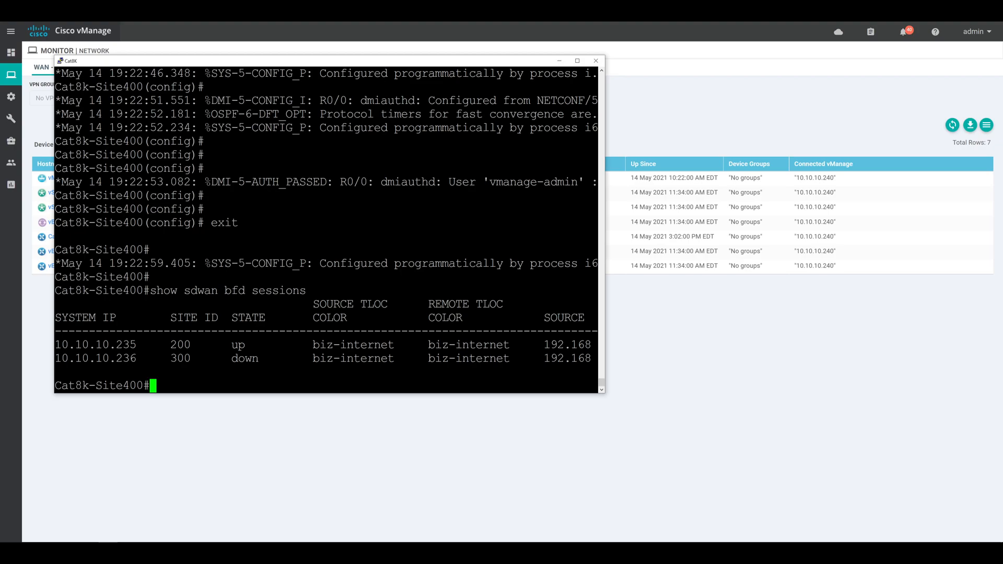
- Try show sdwan ip route, then show ip route, showing default via 192.168.99.1
type("show sdwan")
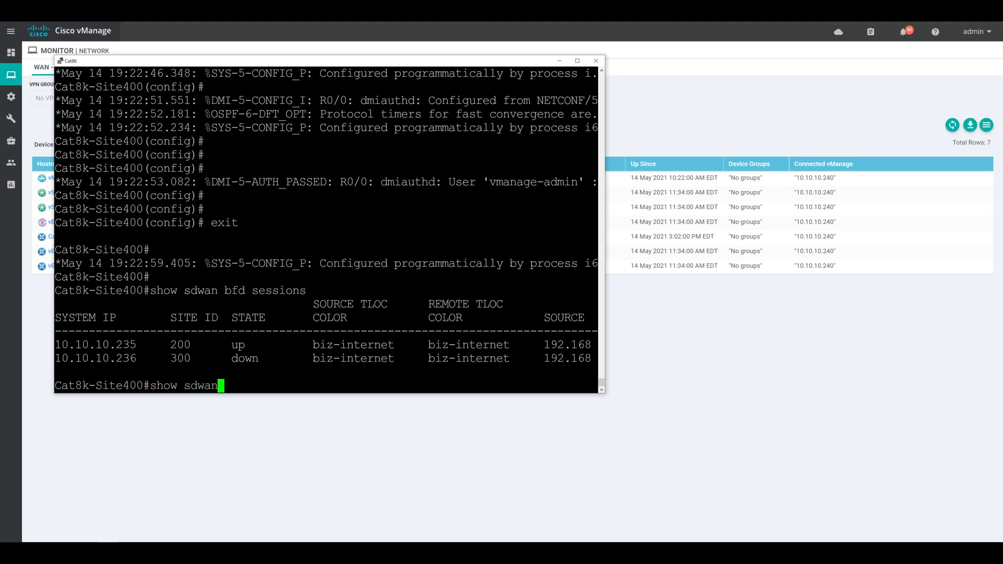
type("ip route")
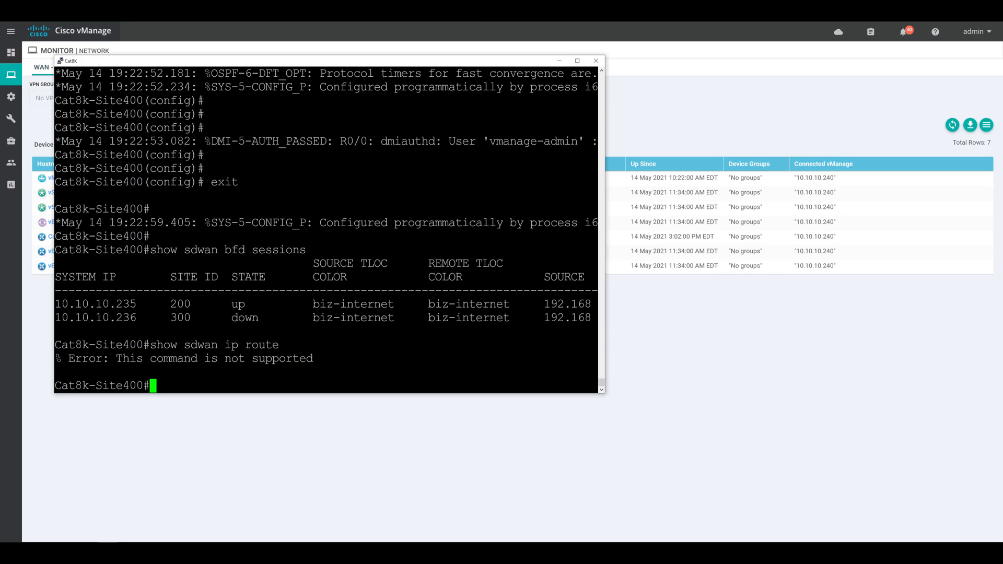
type("show io")
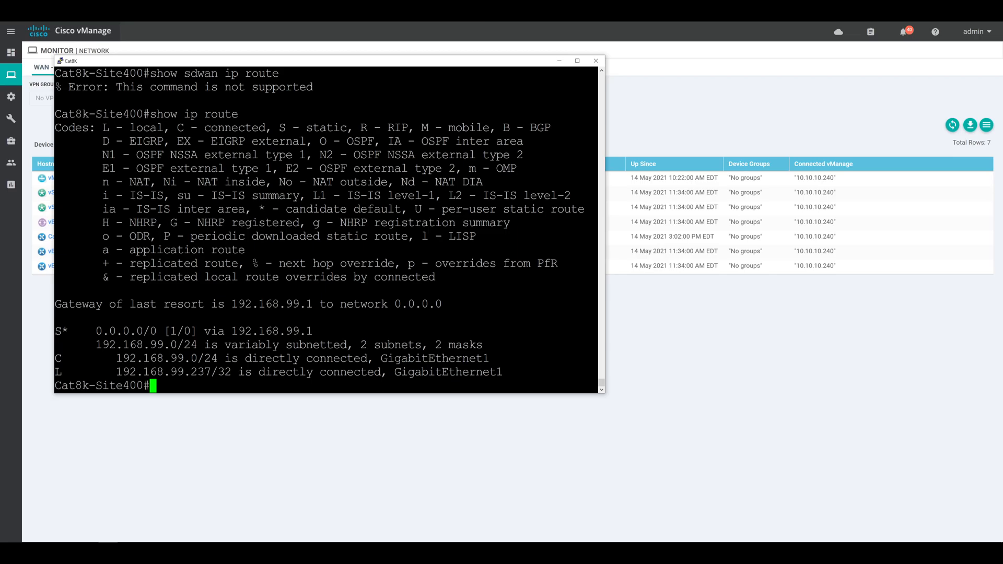
- List VRFs 10, 512 and 65528 with show vrf, then start show ip route vrf 120
type("show vrf")
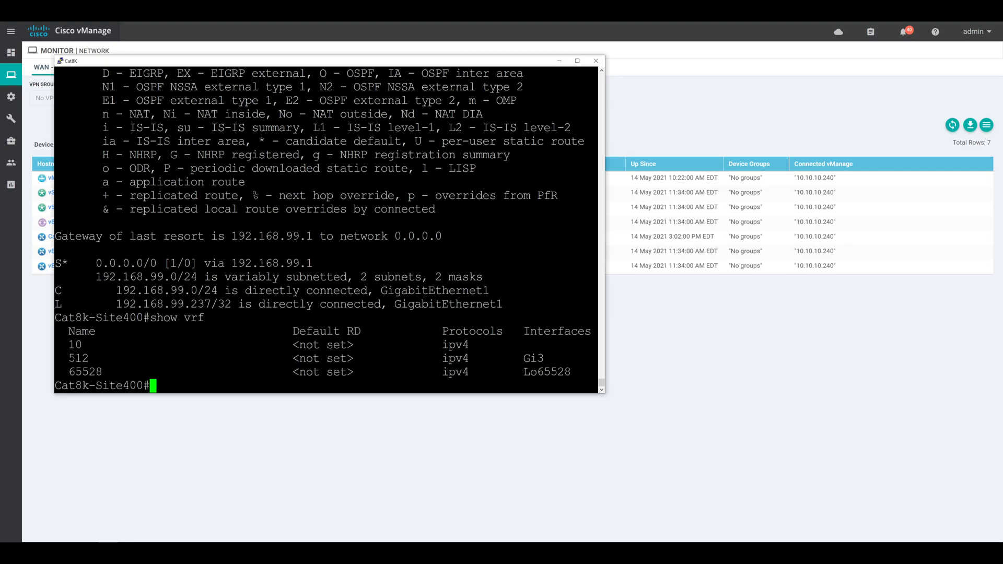
type("show ip route vrf 120")
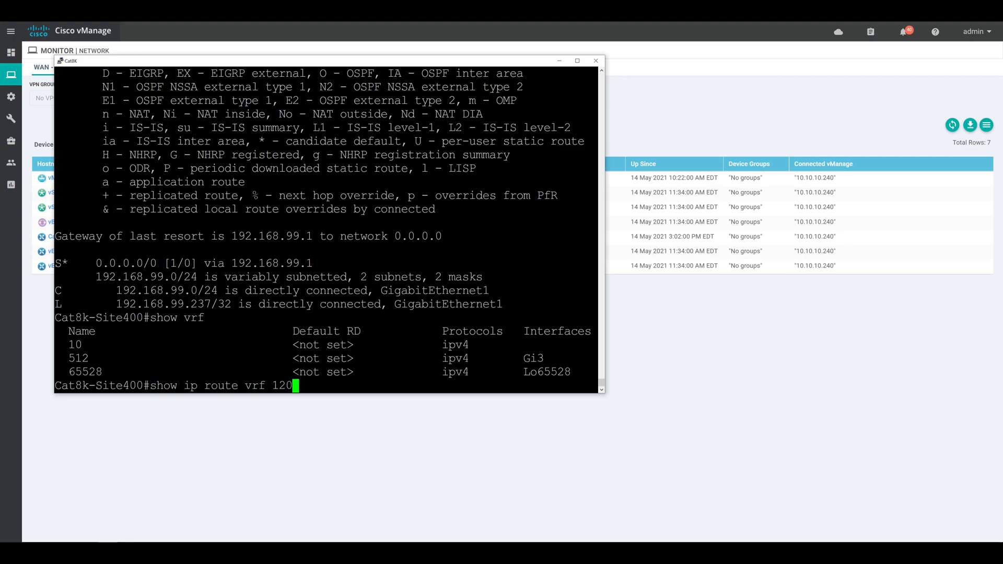